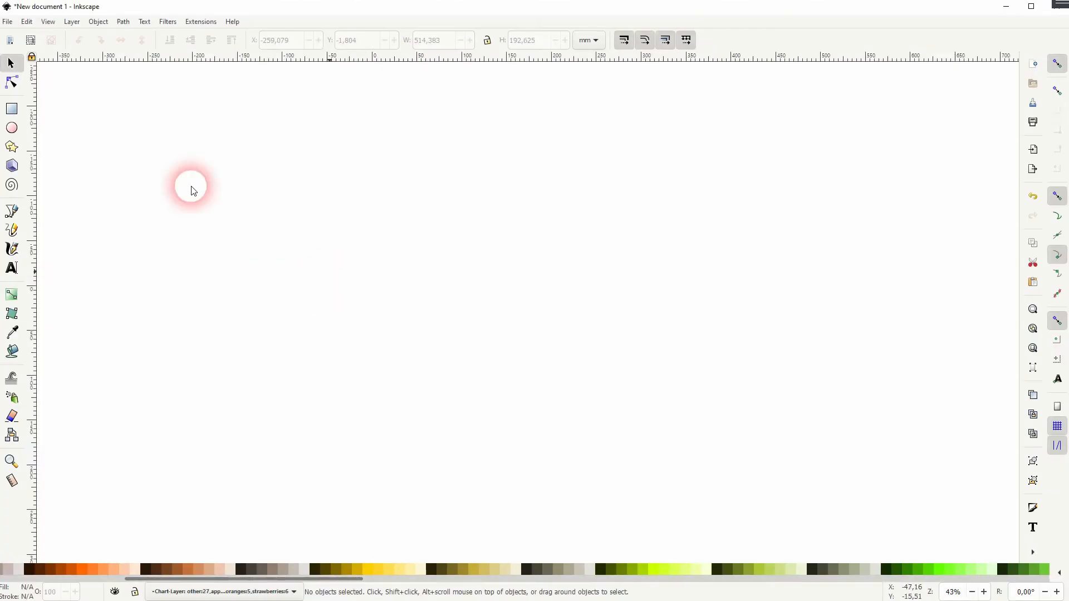
# - Launch the Extensions > Render > NiceCharts generator, which opens with pie chart as the type
pyautogui.click(199, 21)
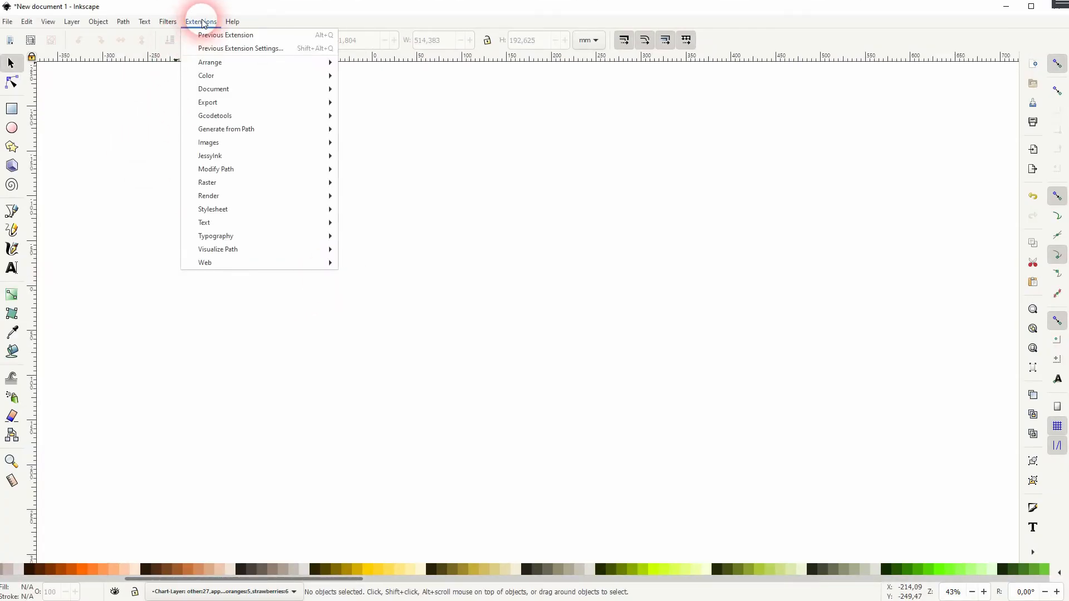
pyautogui.moveTo(208, 195)
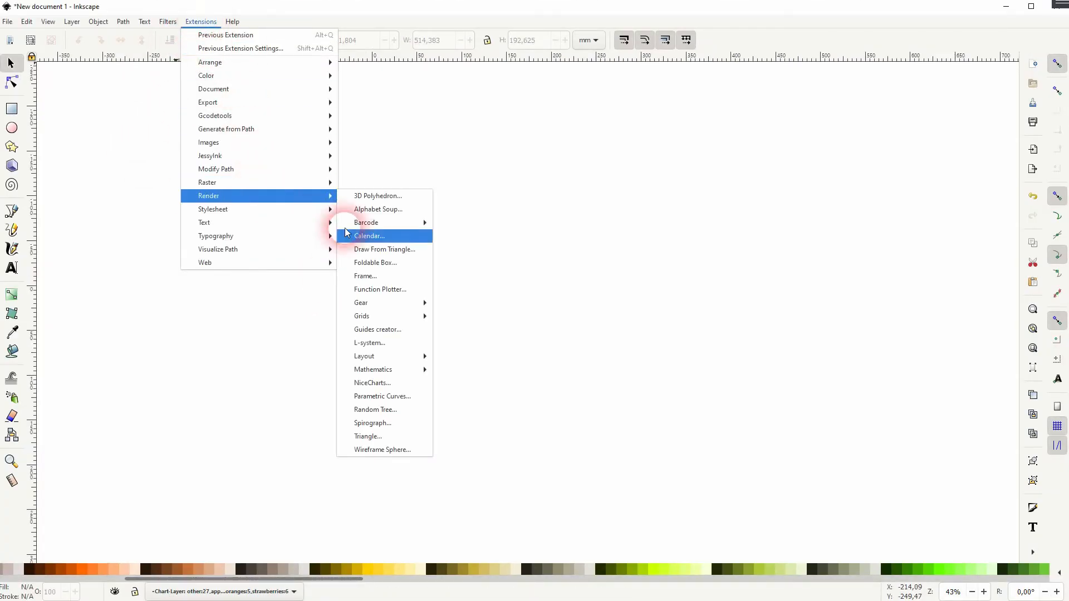
pyautogui.click(373, 382)
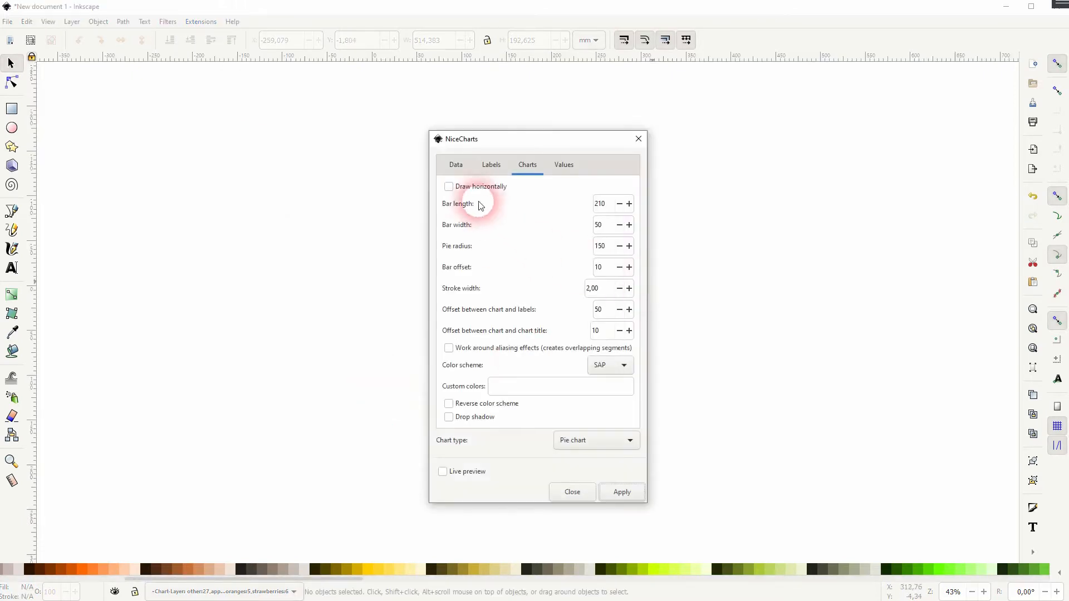
# - On the Data tab, append ',strawberries:25' after other:27, apples:10, bananas:3
pyautogui.click(455, 164)
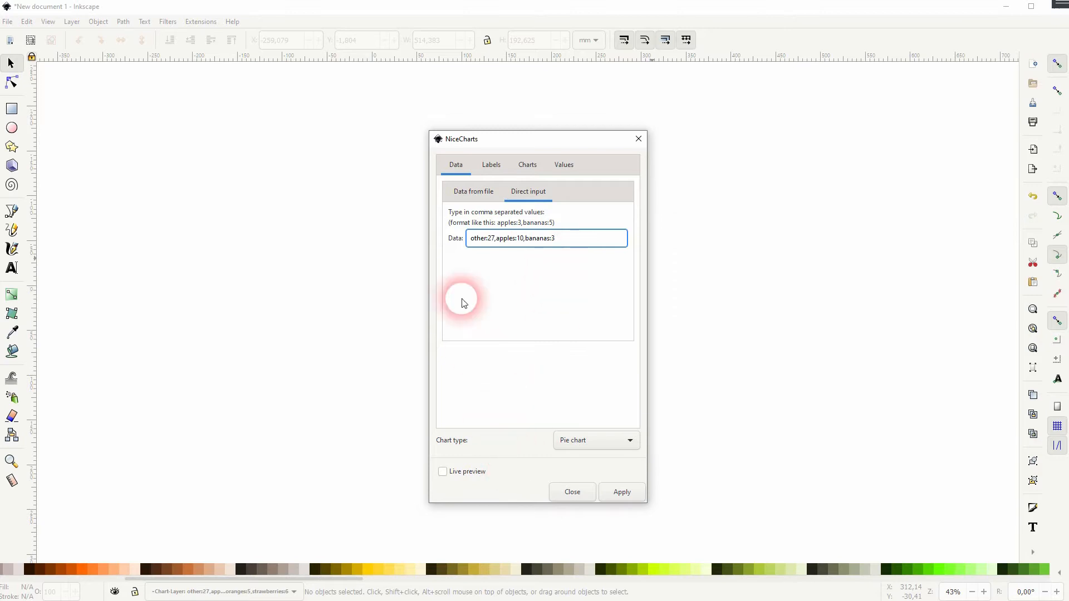
pyautogui.doubleClick(481, 238)
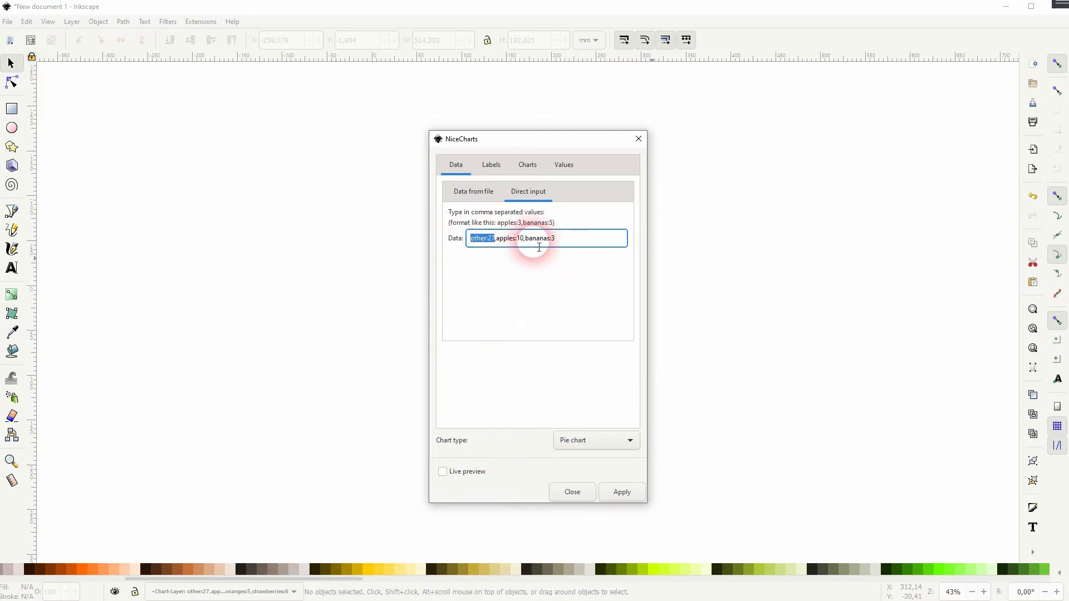
pyautogui.click(603, 237)
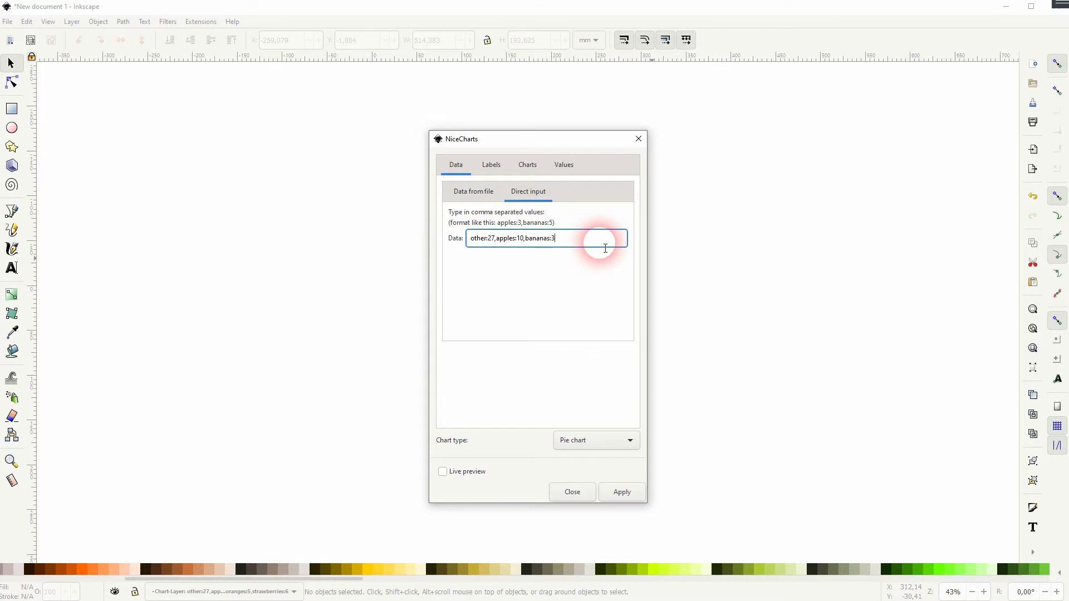
pyautogui.write(',')
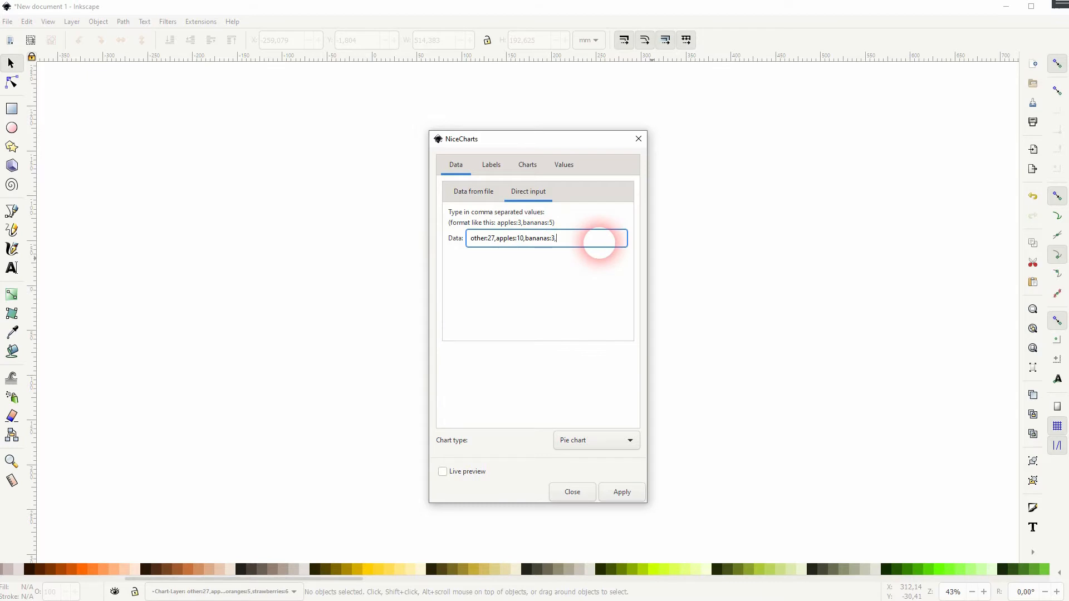
pyautogui.write('s')
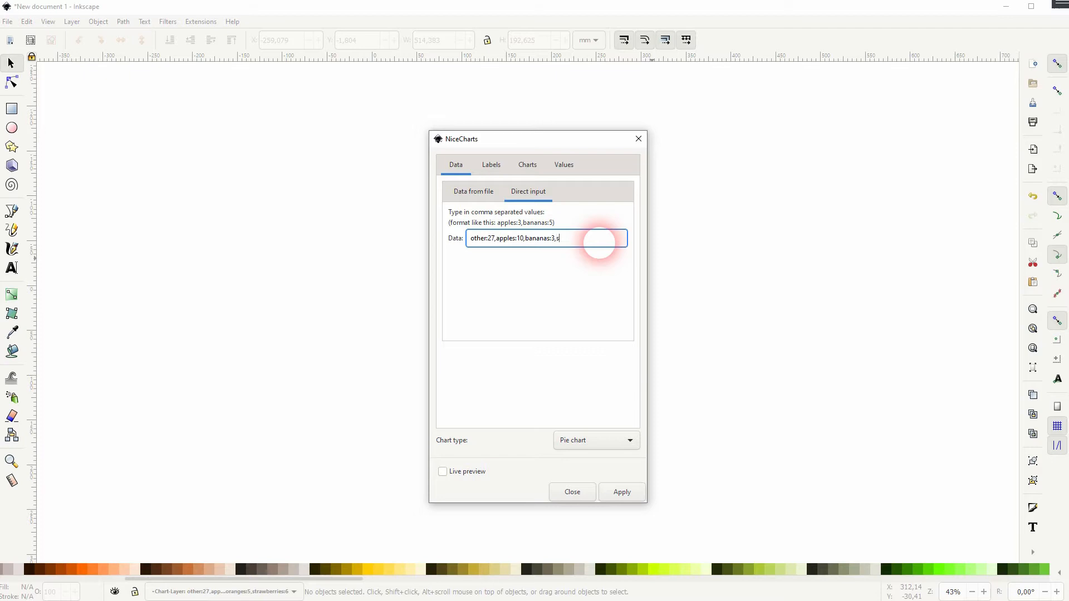
pyautogui.write('strawberries:25')
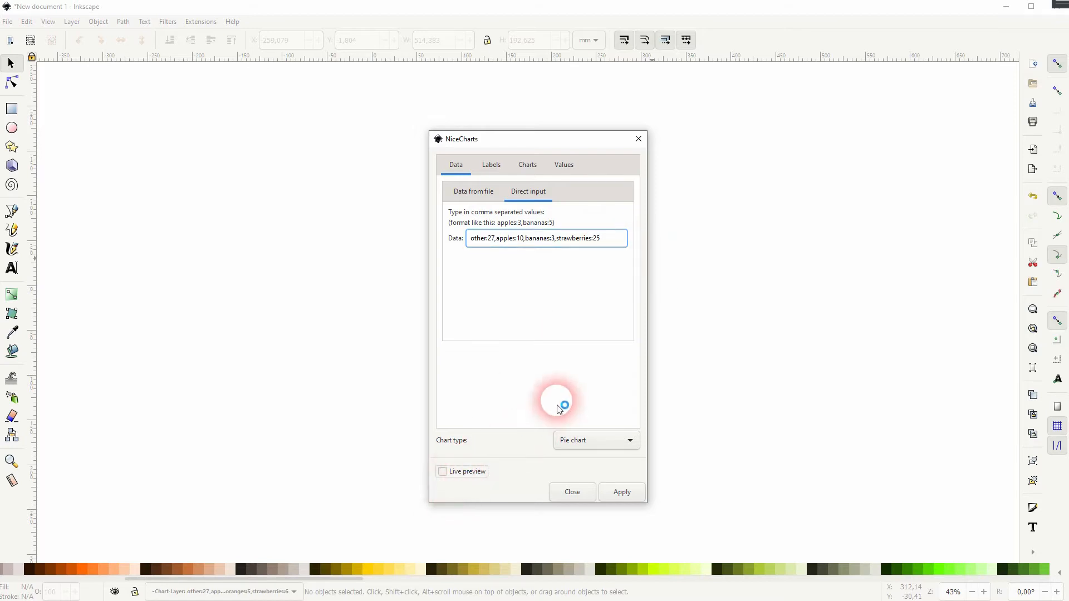
# - Edit data to other:9 and strawberries:8, dismiss the script error, and re-enable live preview
pyautogui.click(442, 471)
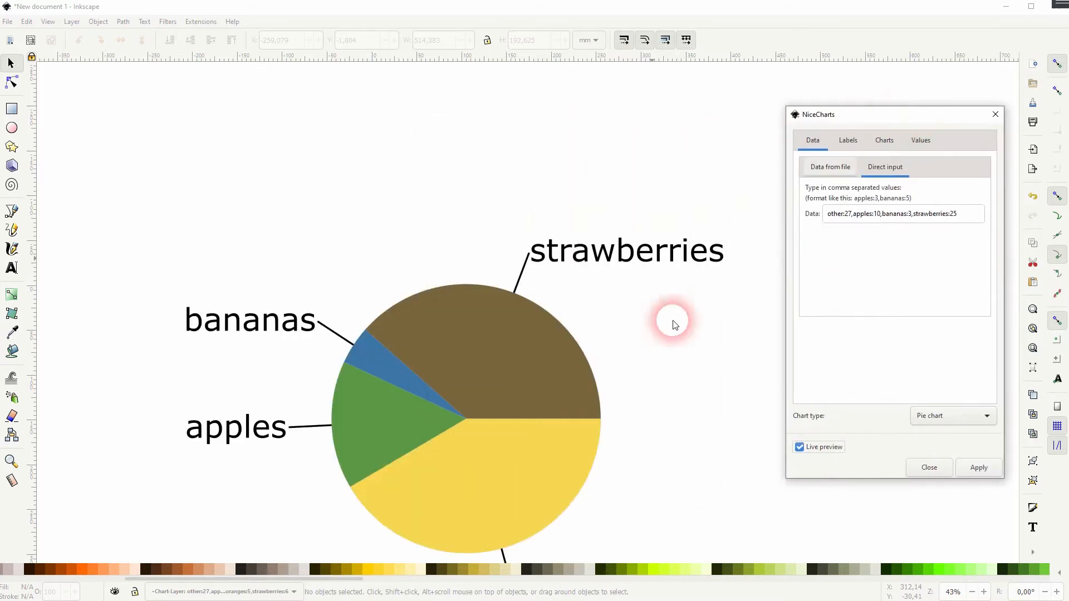
pyautogui.doubleClick(934, 213)
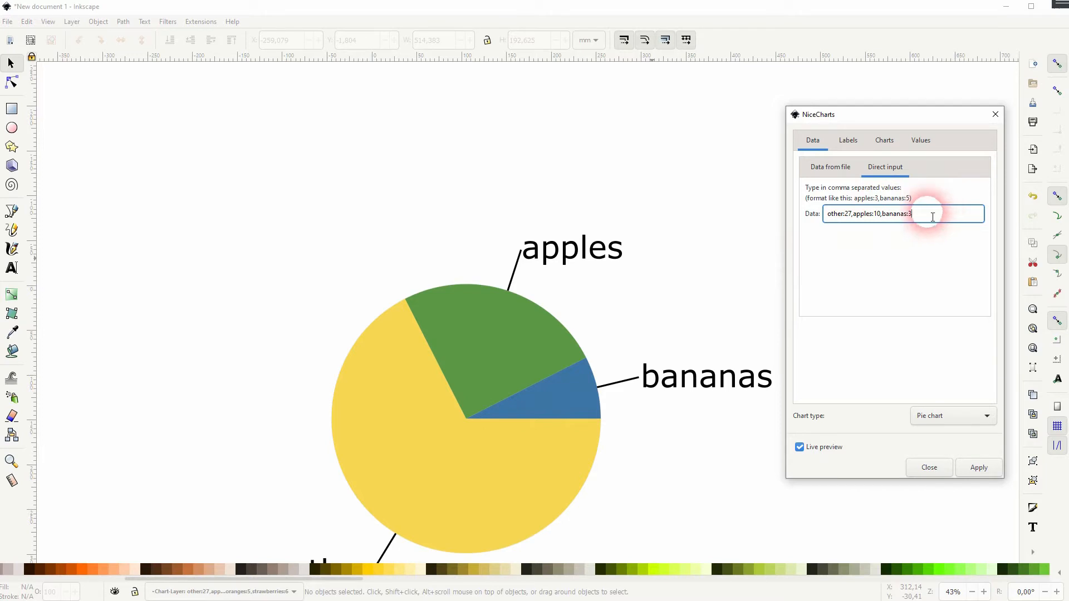
pyautogui.write(', strawbe')
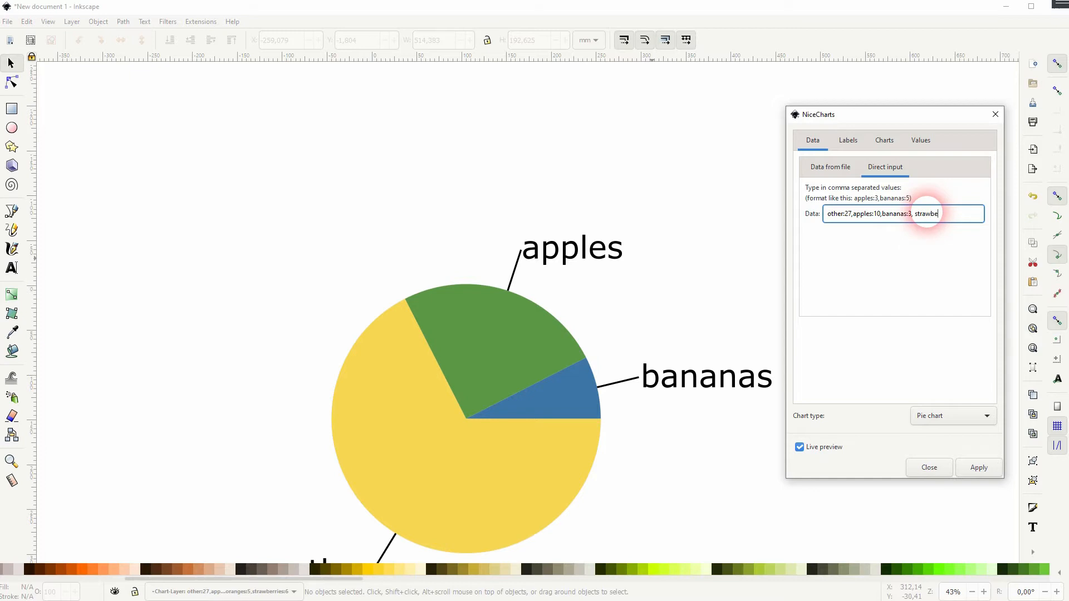
pyautogui.click(977, 468)
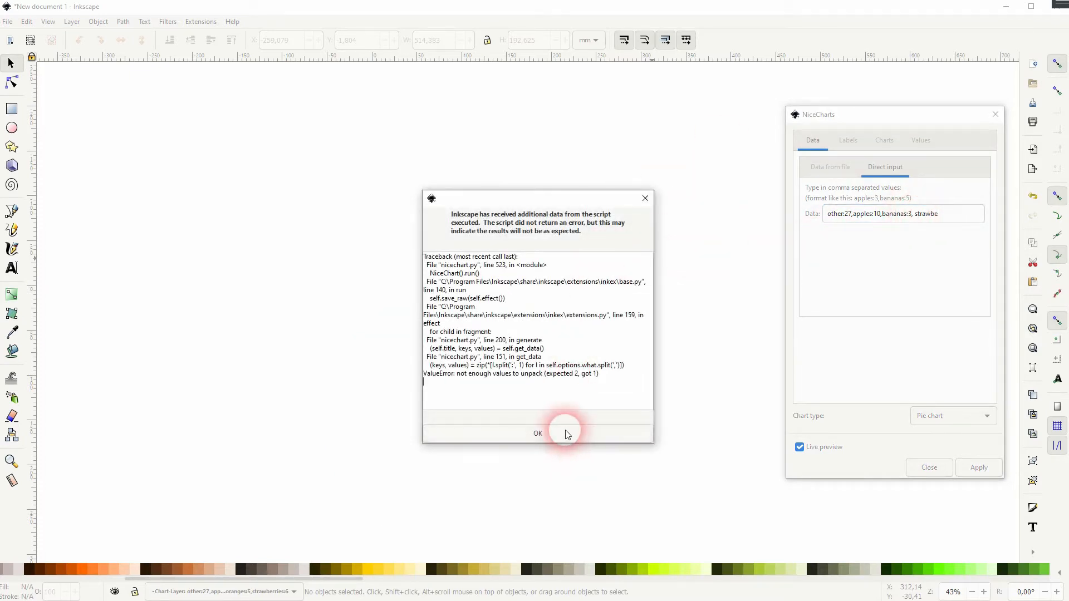
pyautogui.click(538, 434)
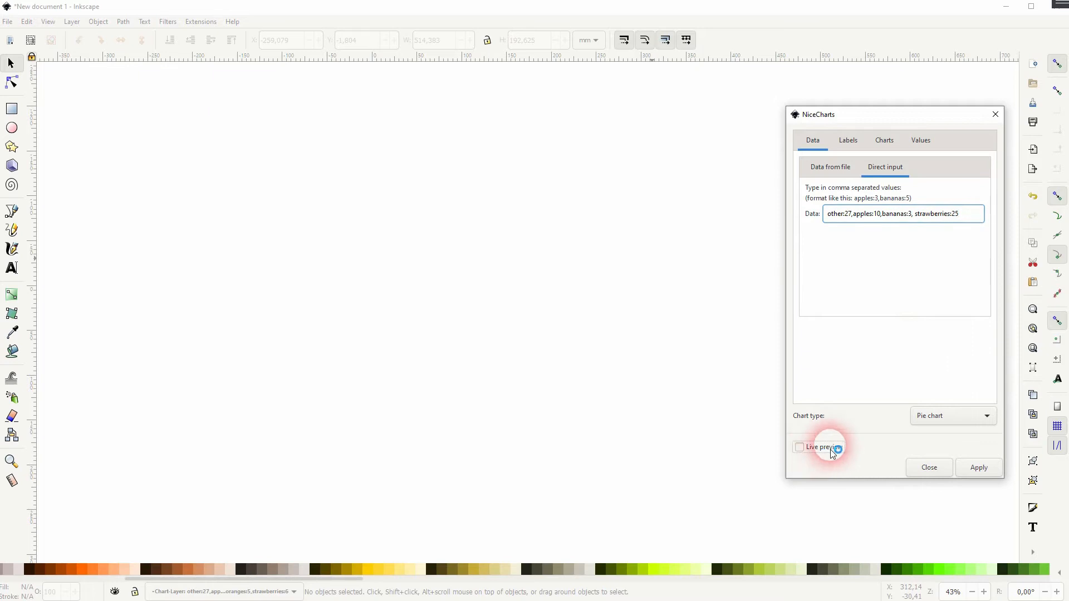
pyautogui.click(799, 446)
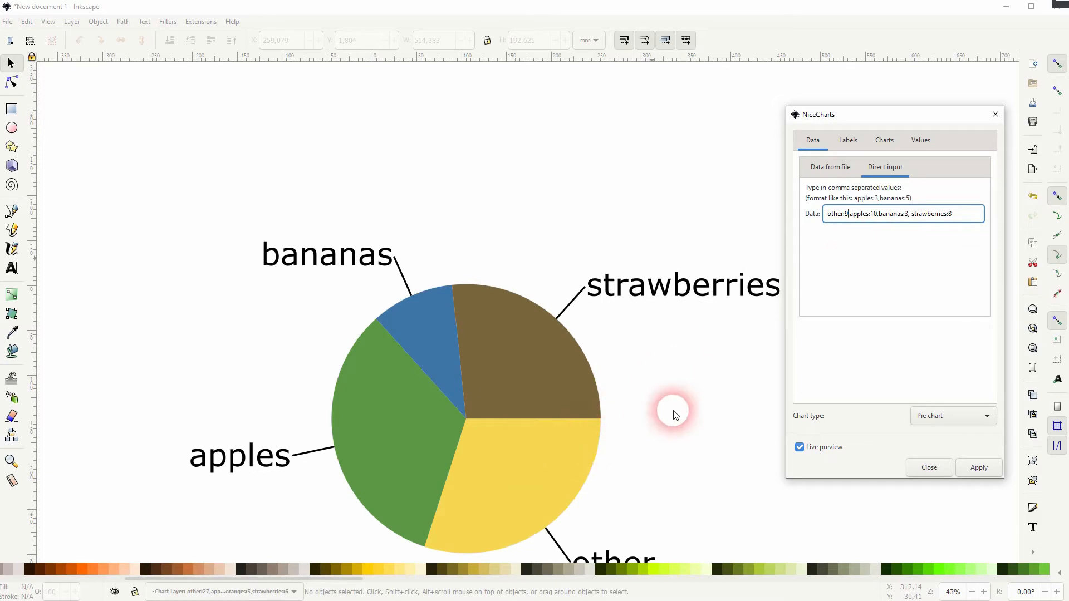
# - Browse the Labels and Charts tabs, trying the Contrast colour scheme before returning to SAP
pyautogui.click(848, 139)
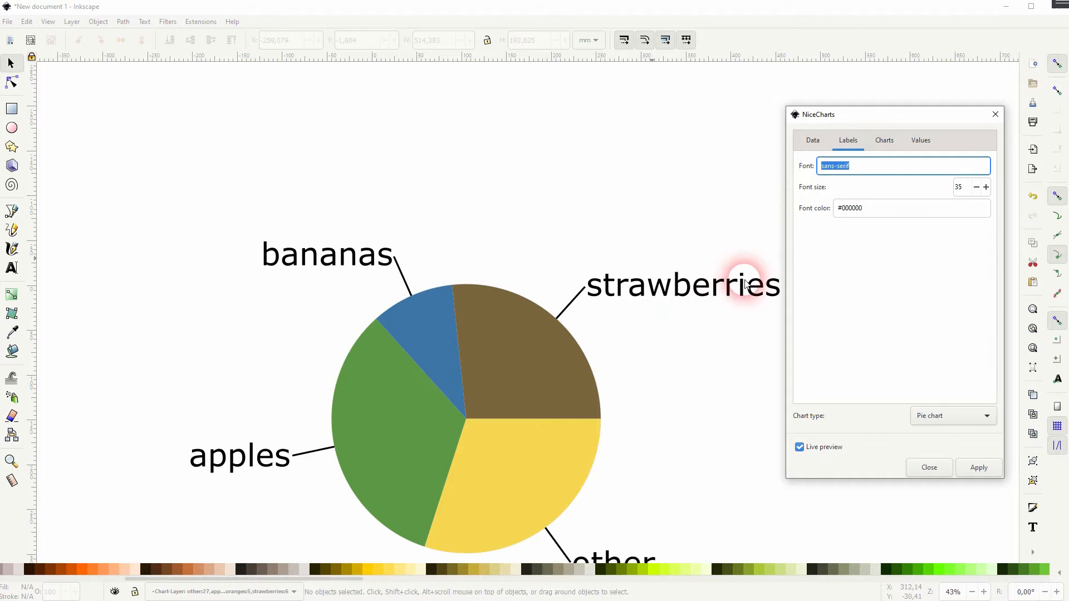
pyautogui.click(883, 140)
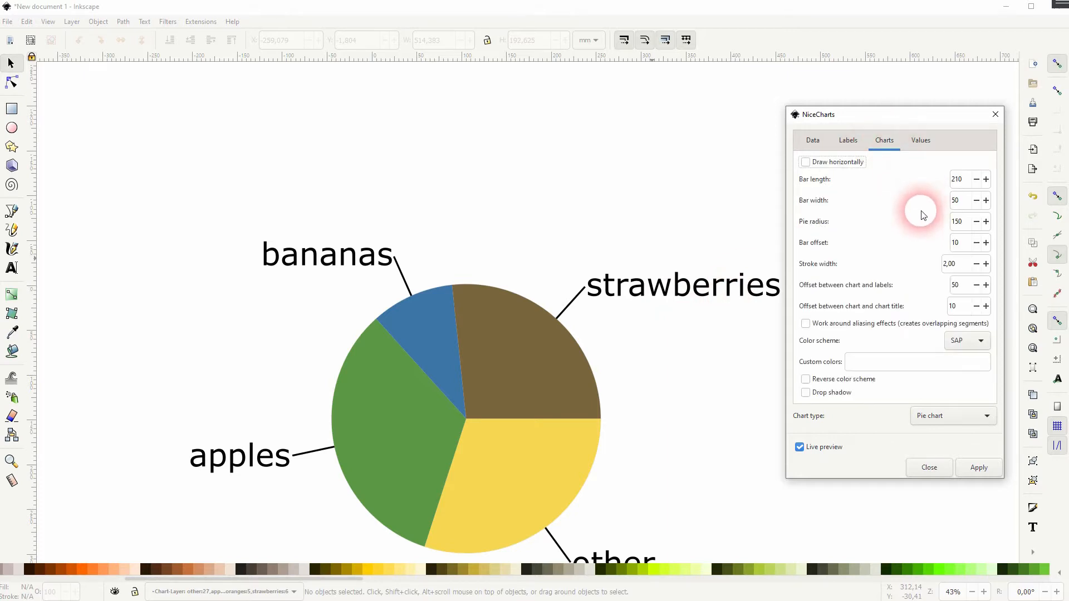
pyautogui.click(950, 415)
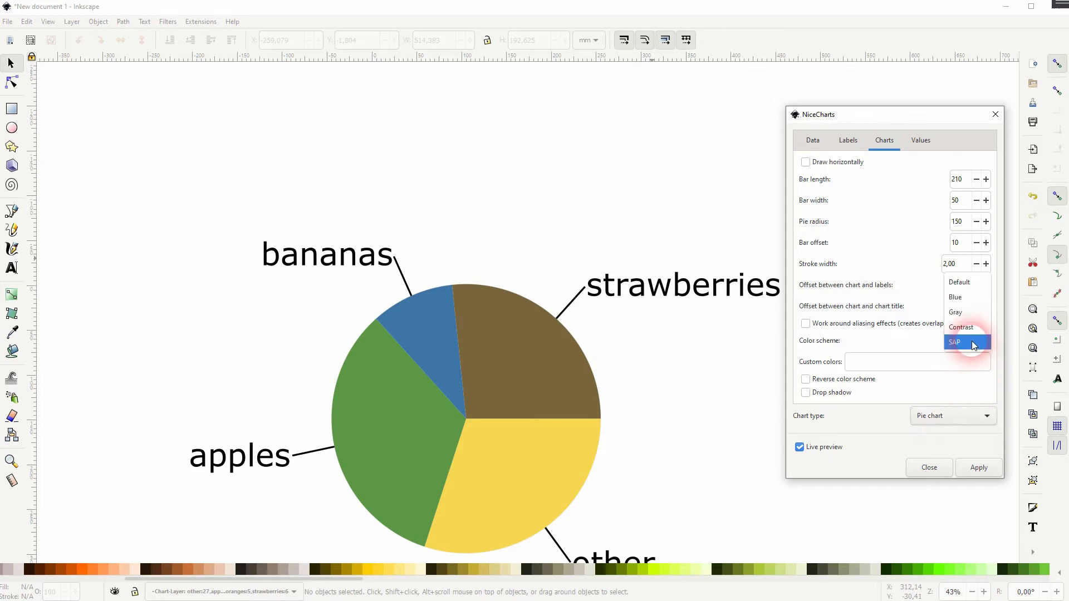
pyautogui.click(961, 327)
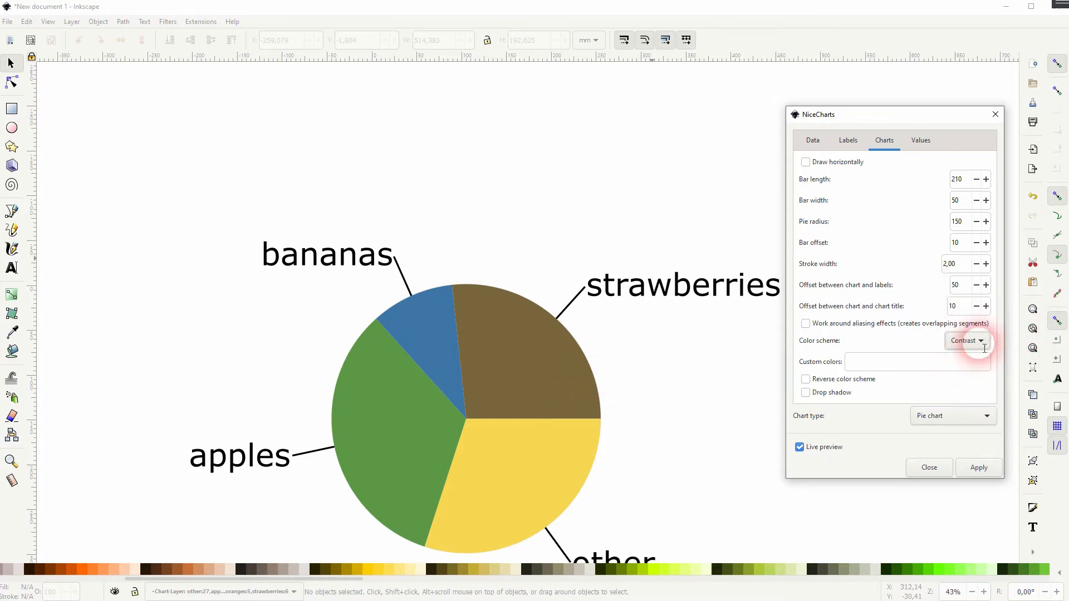
pyautogui.click(965, 340)
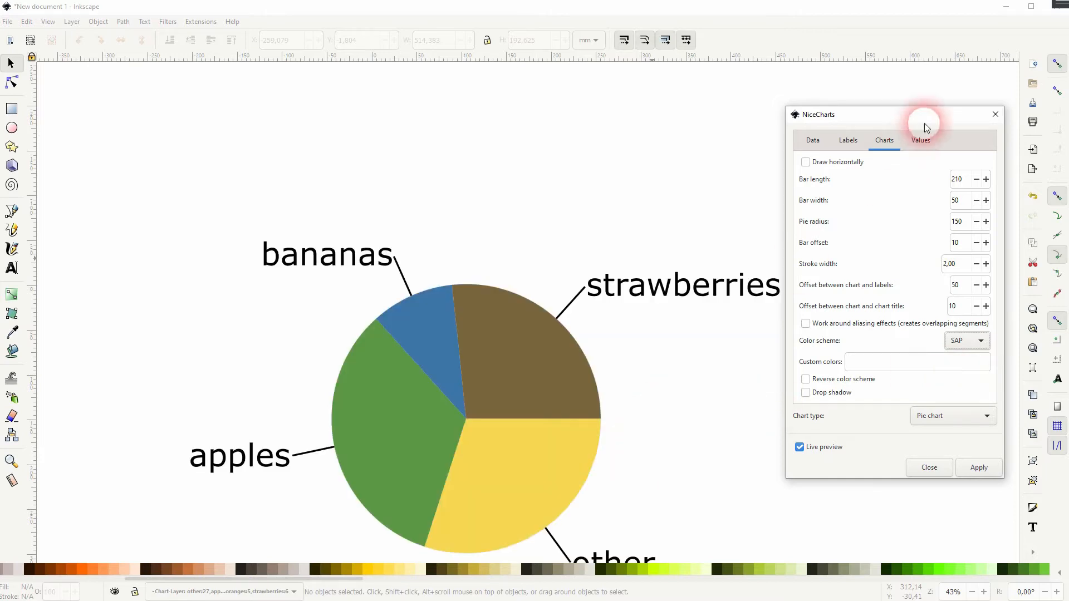
# - Toggle Show values on the Values tab so labels display slice values
pyautogui.click(921, 141)
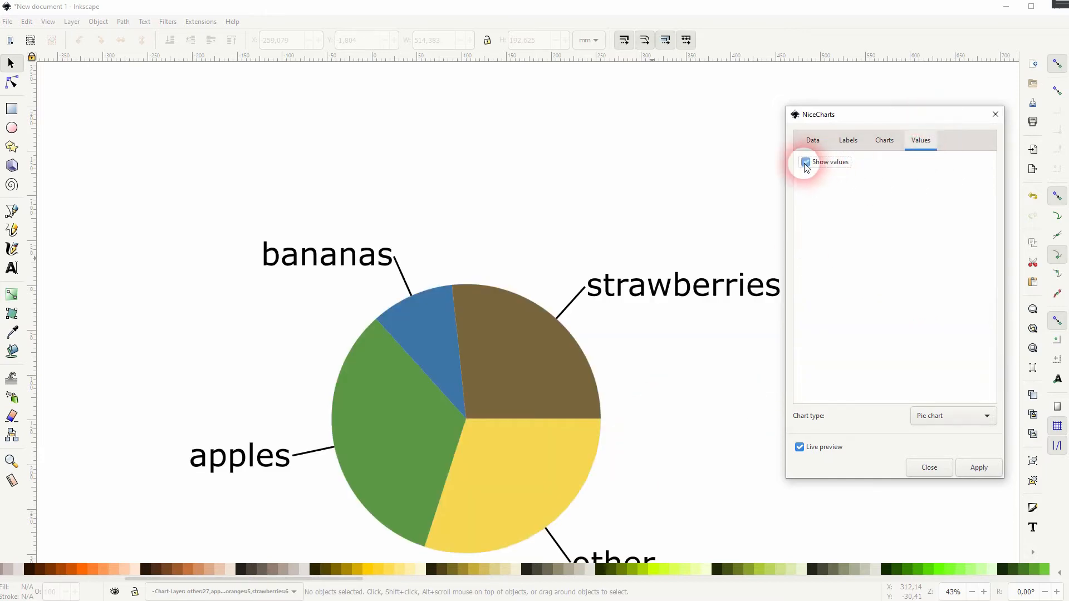
pyautogui.click(805, 161)
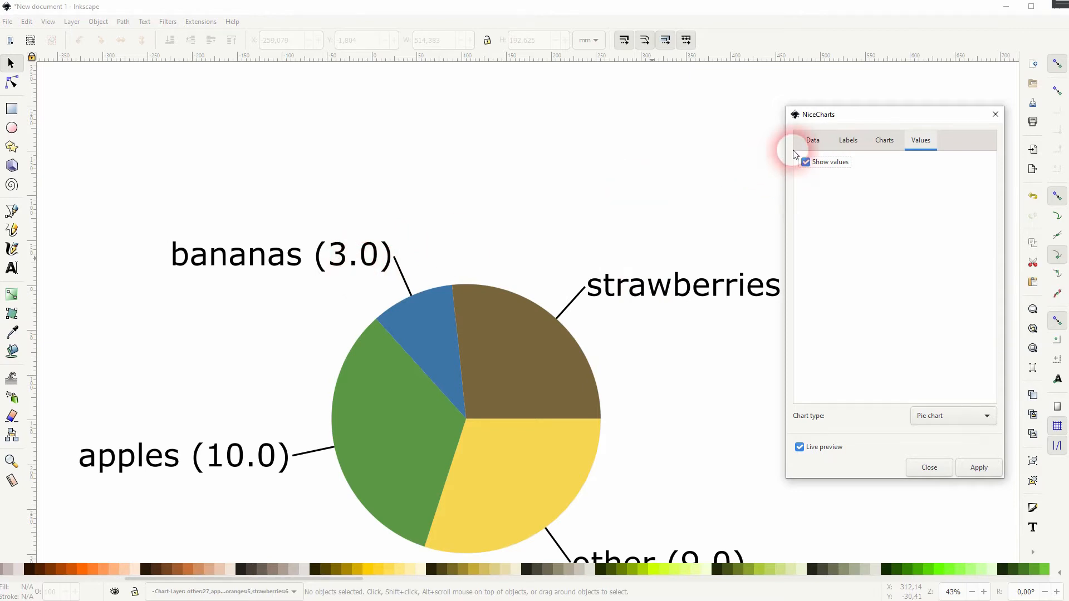
pyautogui.click(805, 161)
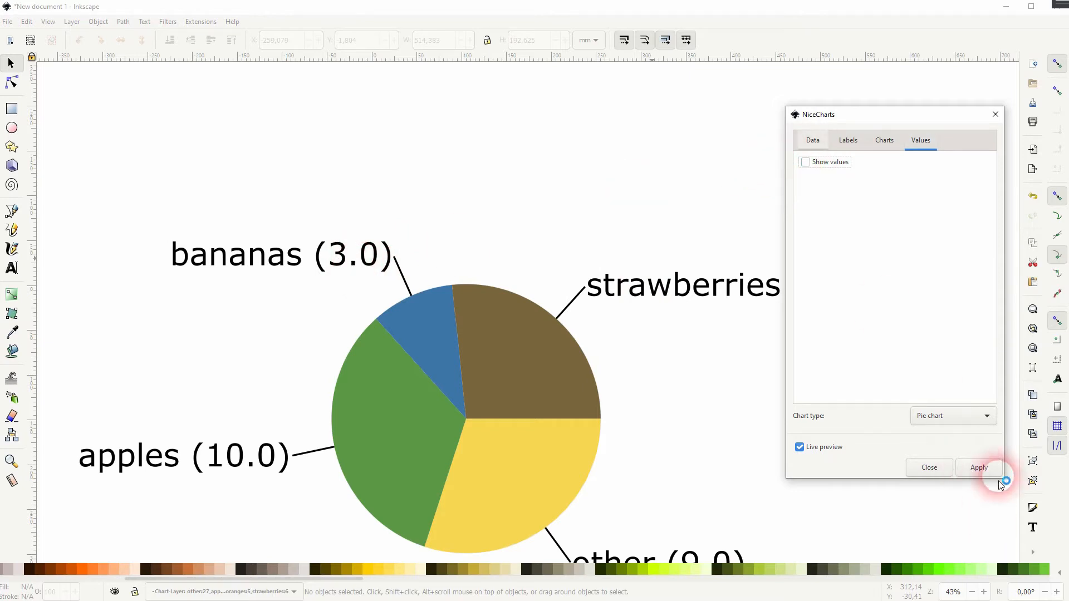
# - Apply the chart to insert the four-slice pie into the drawing
pyautogui.click(978, 468)
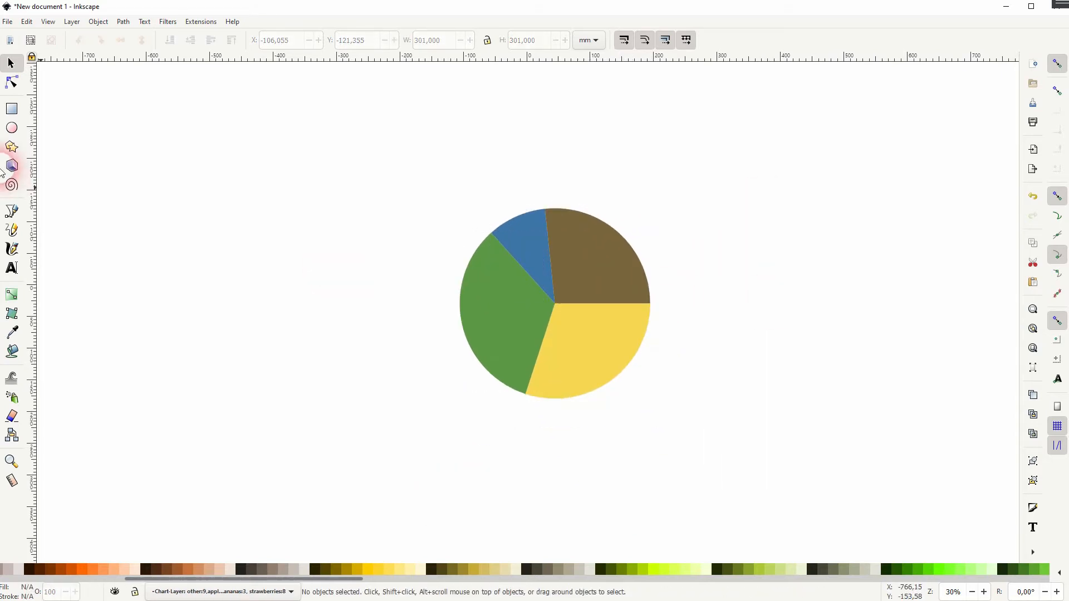
# - Draw a dark red circle over the pie's centre and select it
pyautogui.click(12, 128)
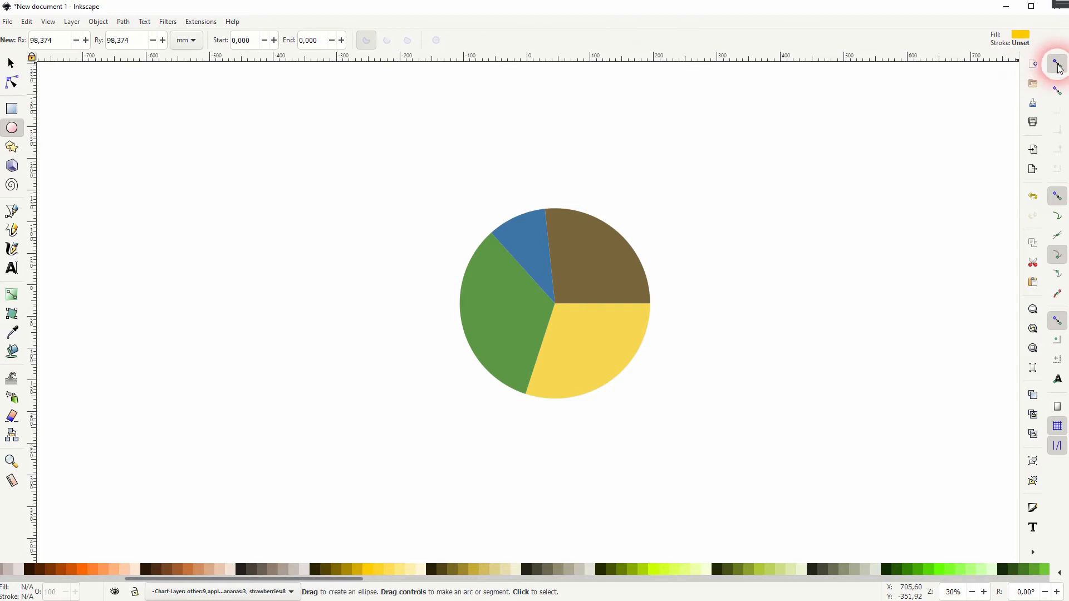
pyautogui.moveTo(554, 305)
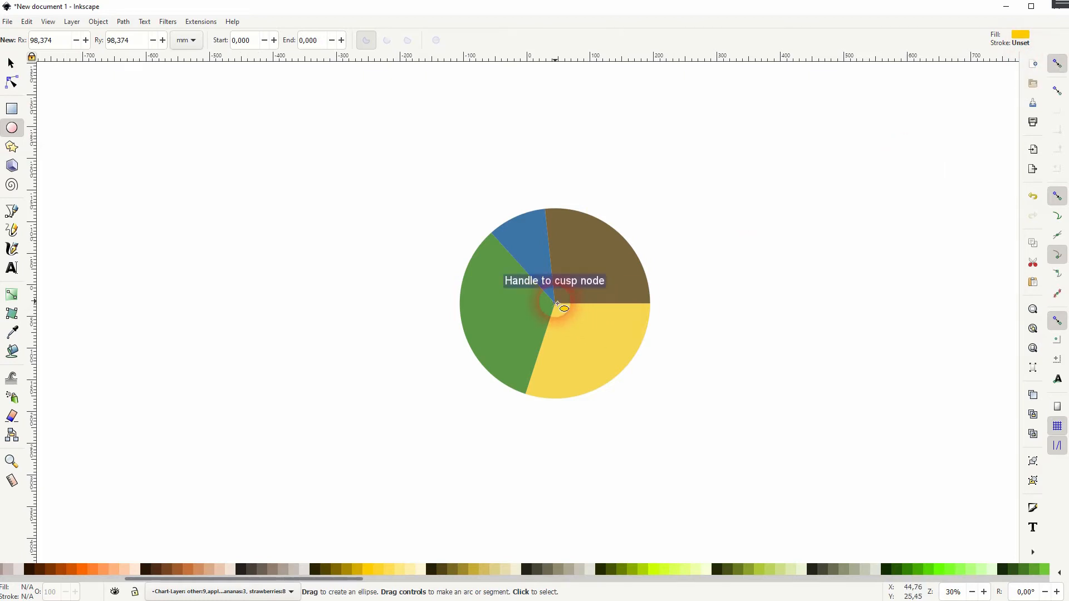
pyautogui.moveTo(555, 307); pyautogui.dragTo(623, 364)
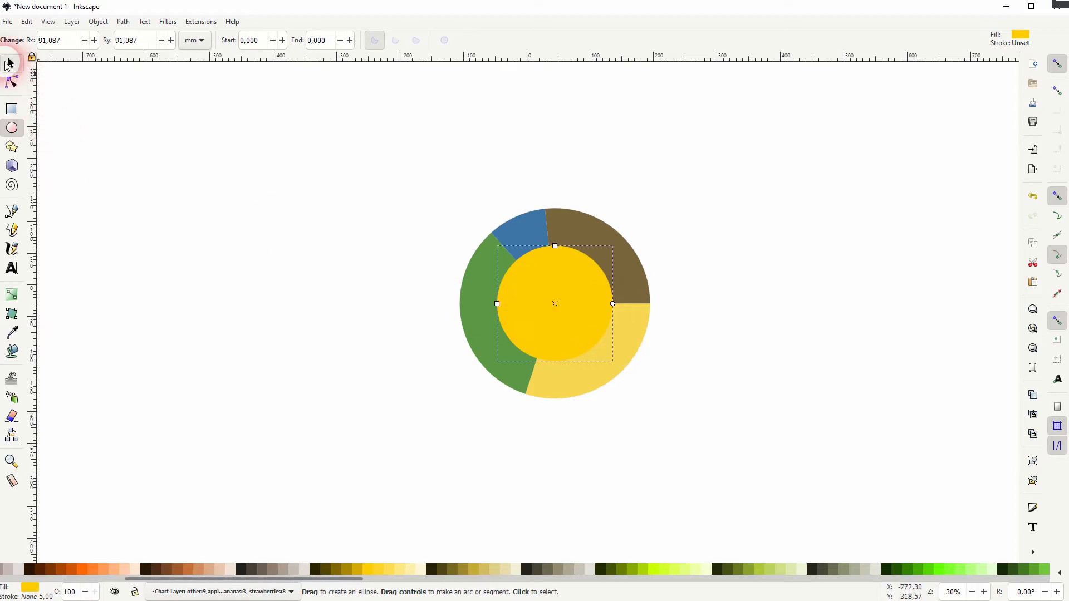
pyautogui.click(10, 63)
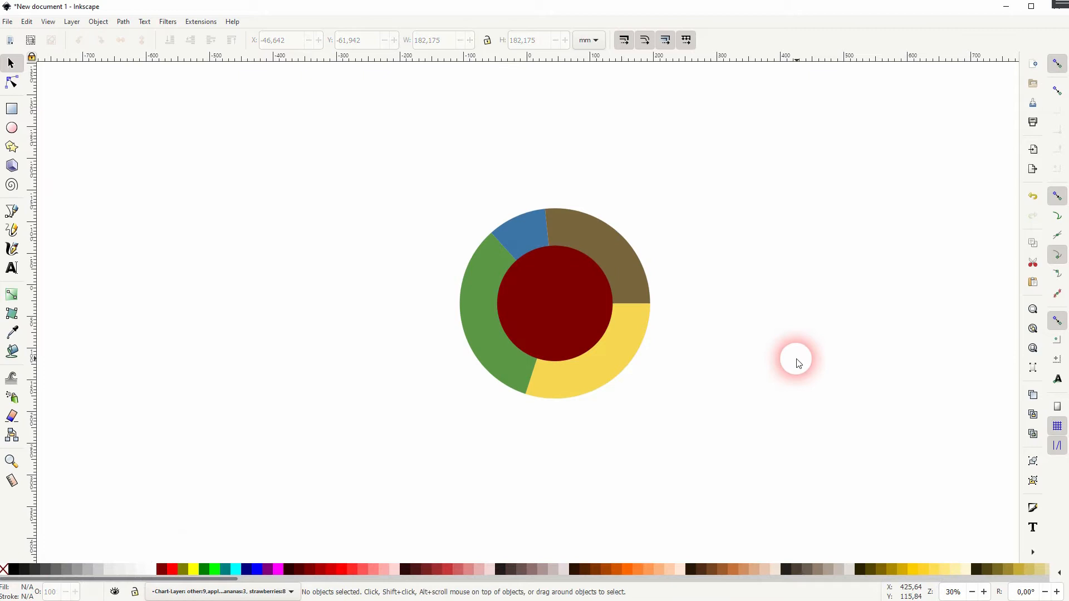
pyautogui.moveTo(518, 237)
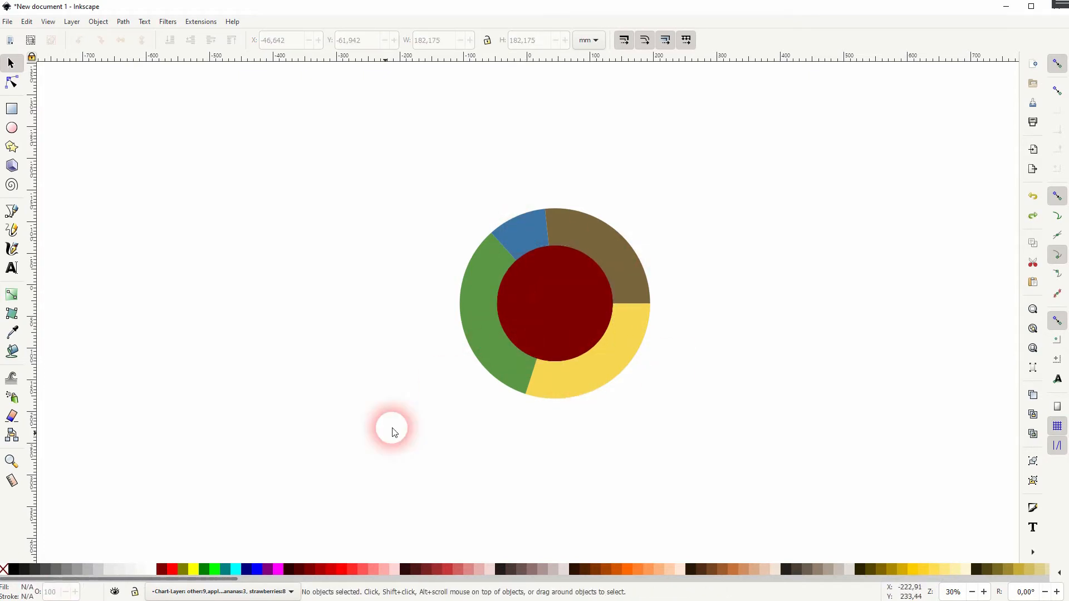
pyautogui.click(123, 21)
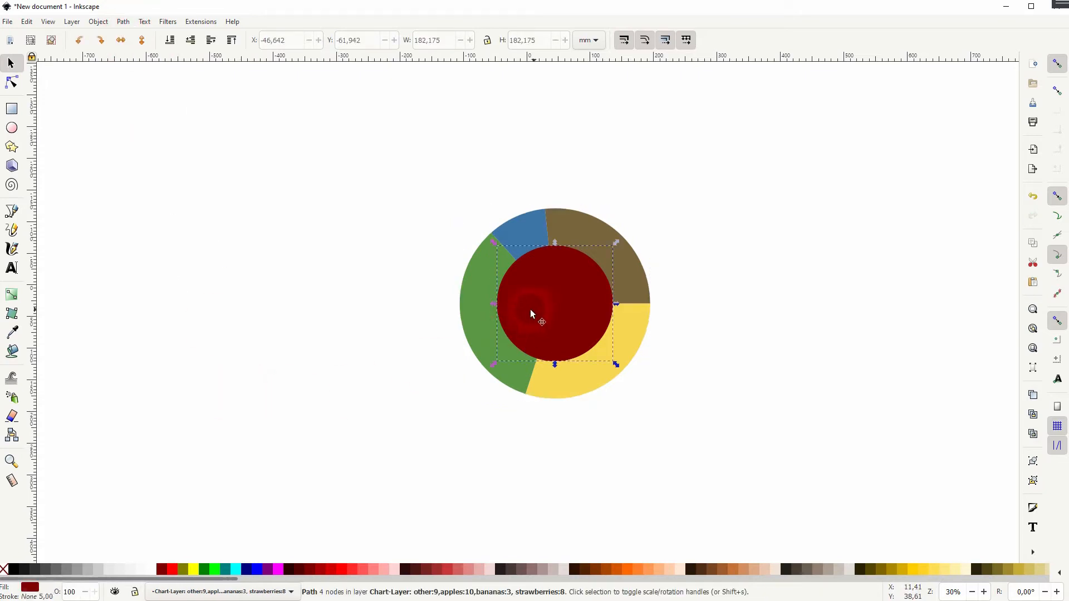
# - Use Path > Difference with the centre circle on the slices to hollow the ring
pyautogui.click(122, 22)
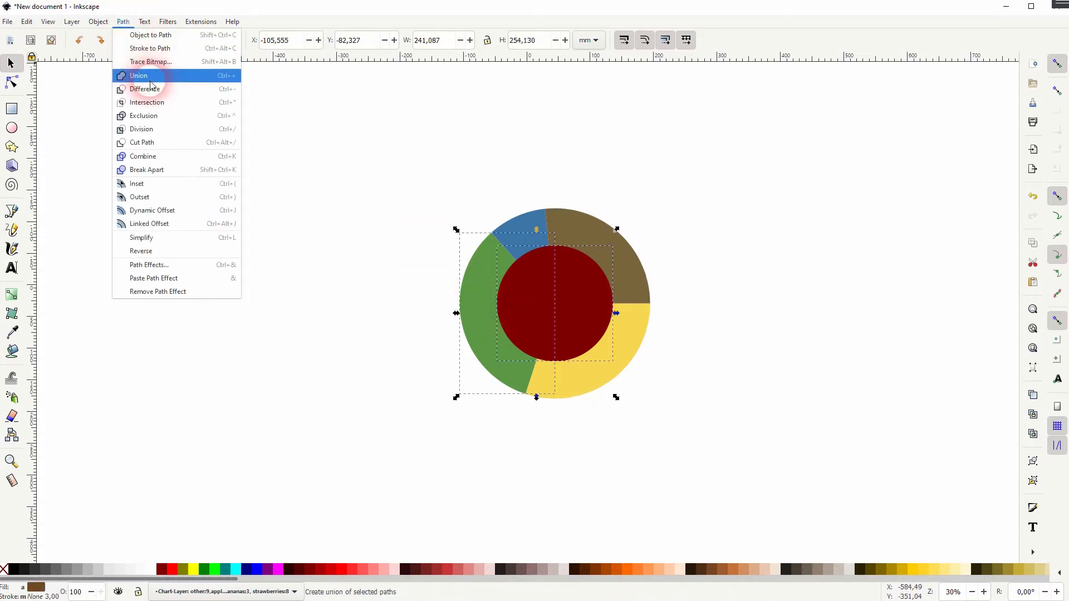
pyautogui.click(139, 75)
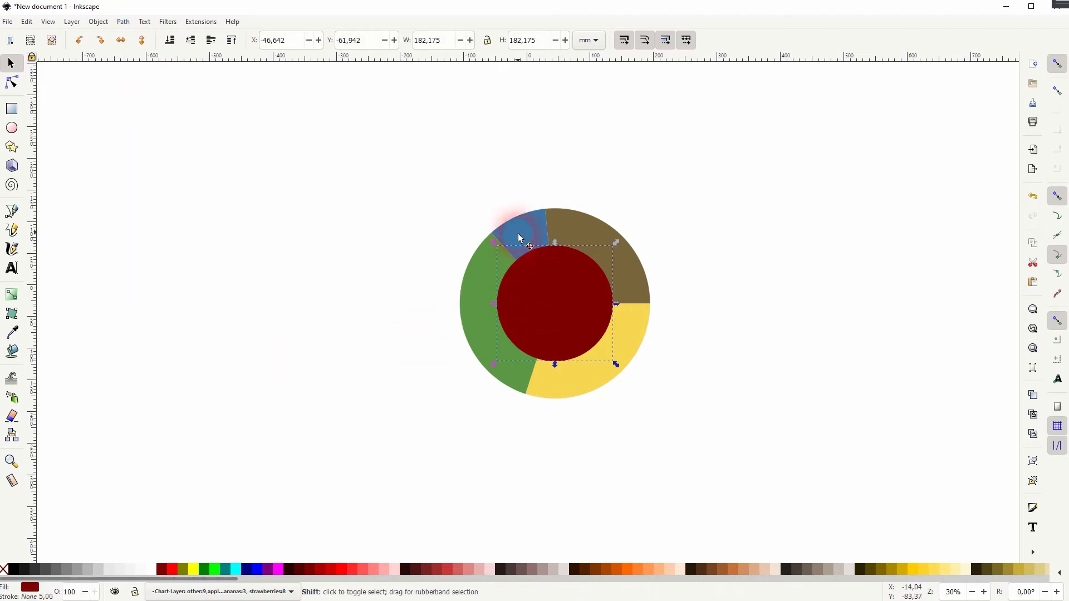
pyautogui.click(123, 21)
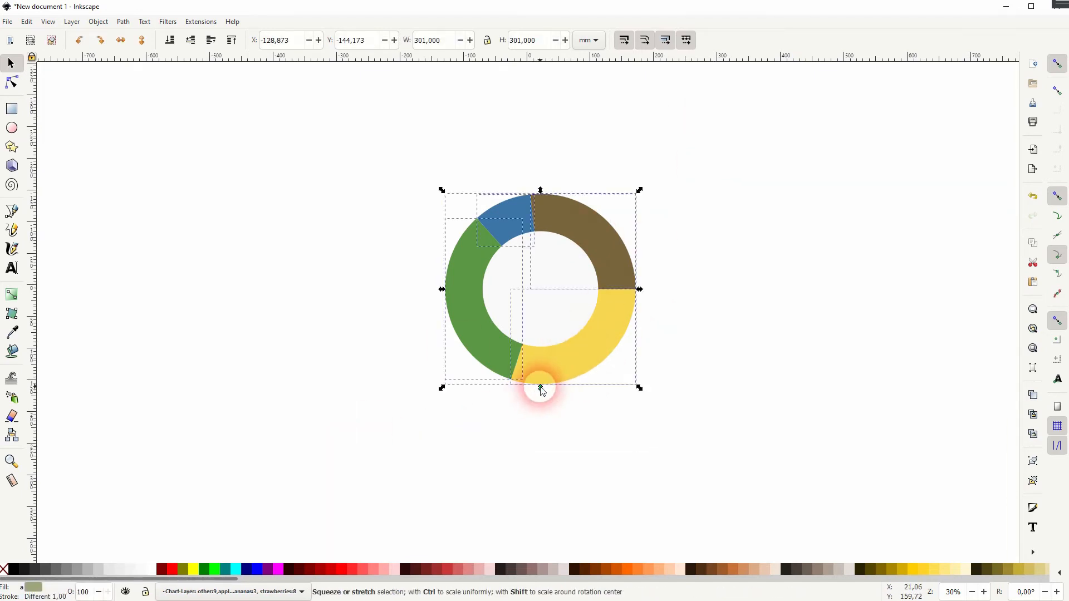
# - Squash the ring vertically into an ellipse and drag the two green segments left
pyautogui.moveTo(540, 386); pyautogui.dragTo(558, 262)
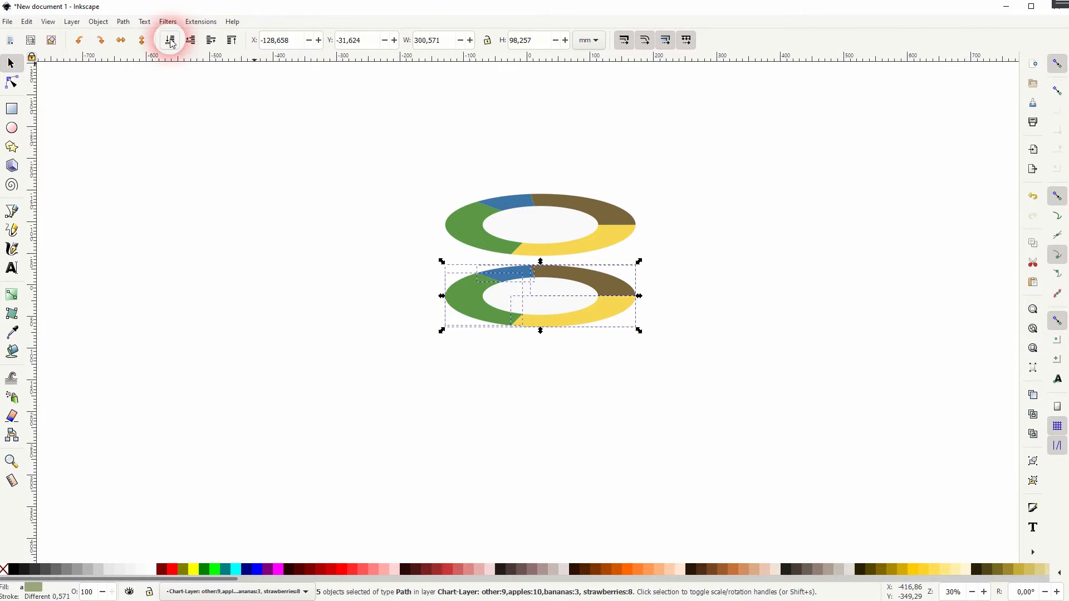
pyautogui.moveTo(540, 297); pyautogui.dragTo(567, 249)
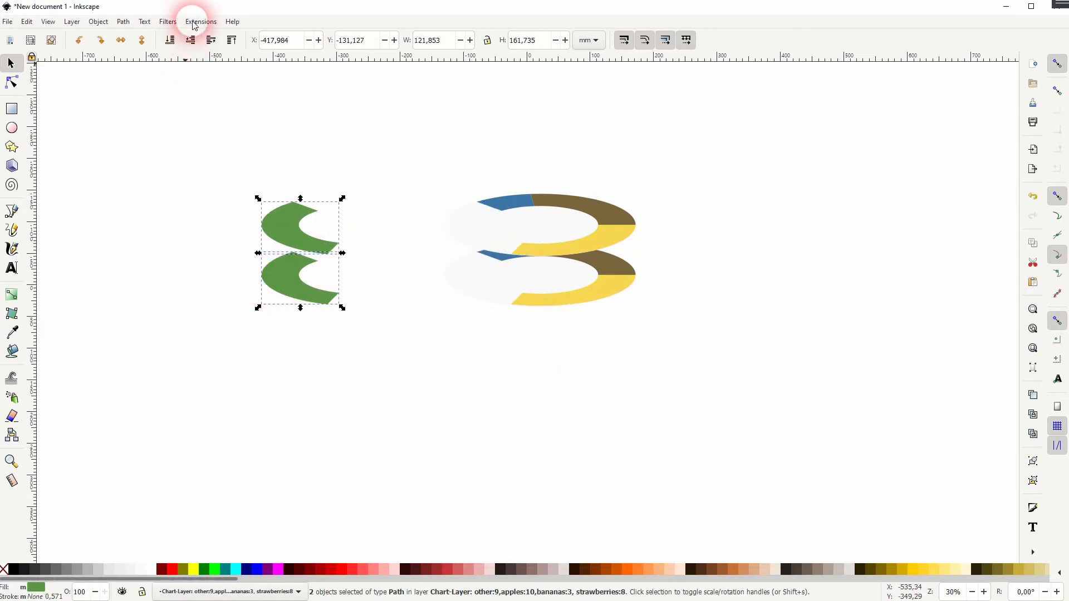
# - Run Extensions > Generate from Path > Interpolate between the two green segments
pyautogui.click(200, 21)
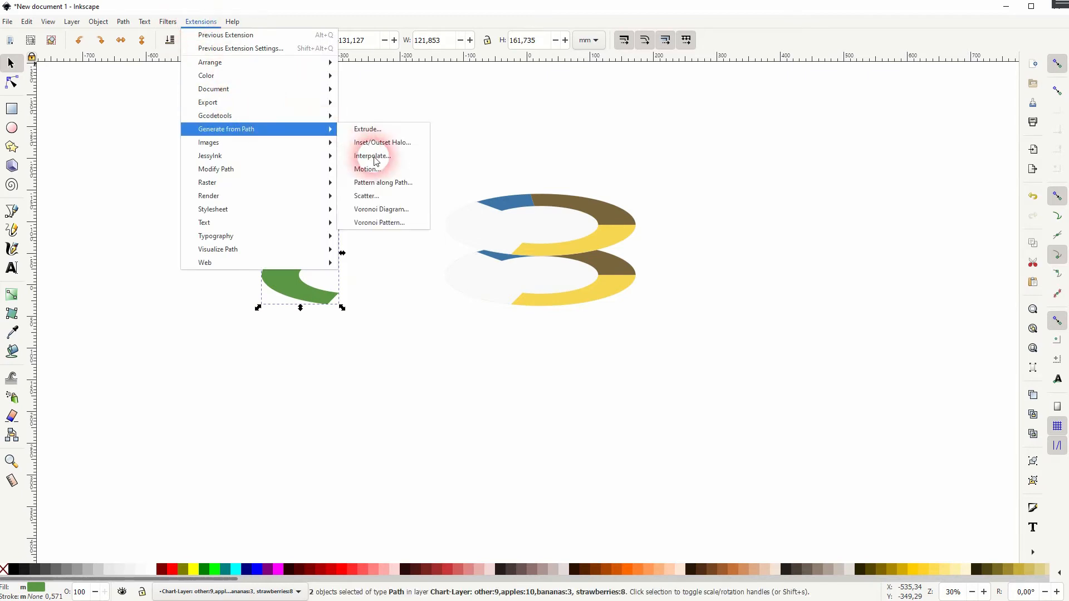
pyautogui.click(371, 155)
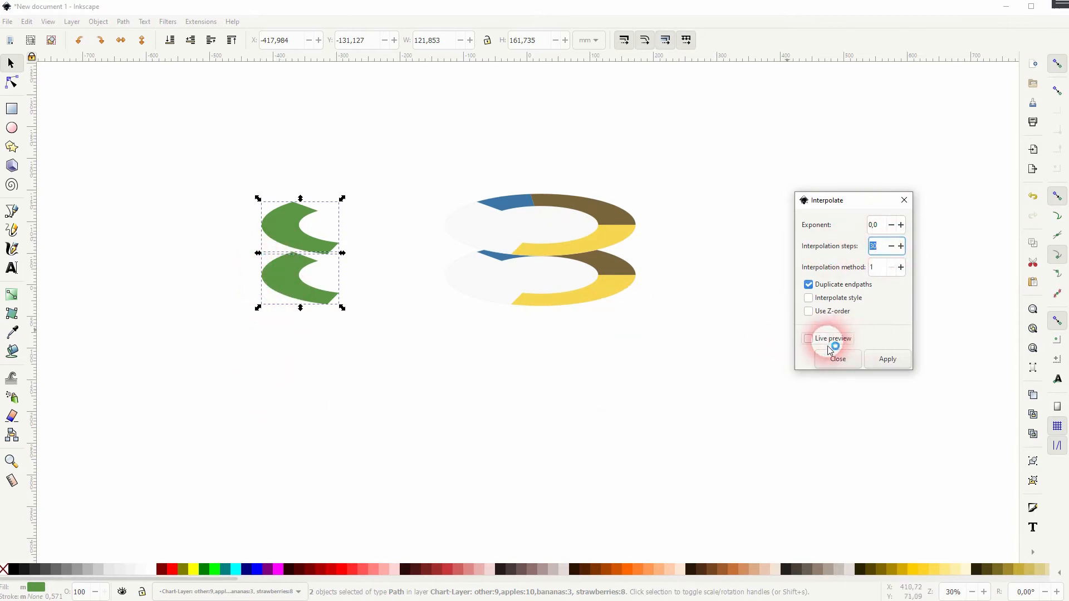
pyautogui.click(809, 338)
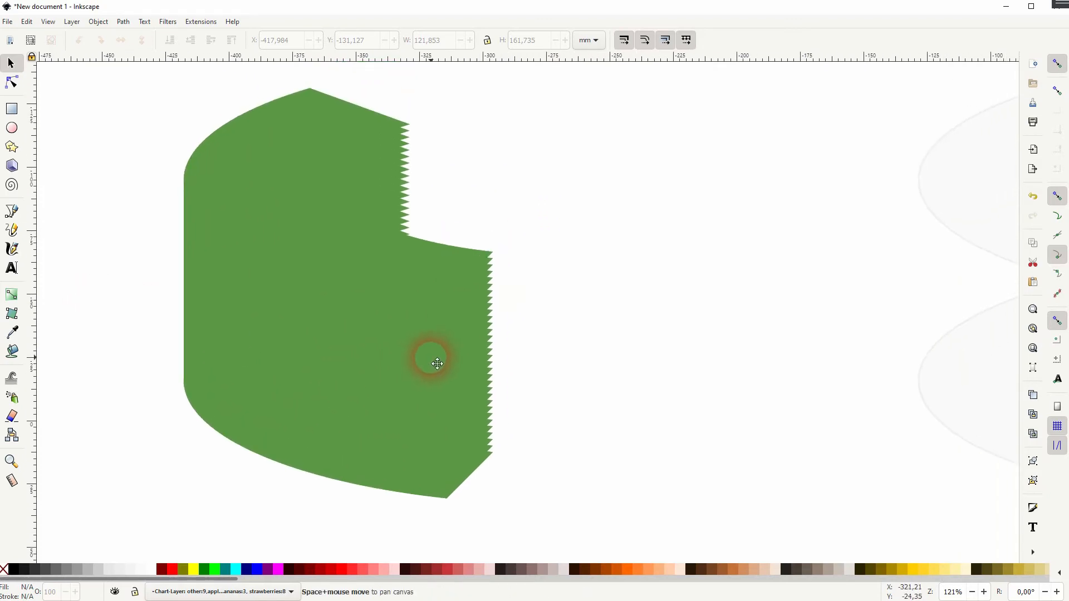
# - Trace a smooth Bezier outline, ungroup the stack, and raise a bright green top face
pyautogui.click(11, 212)
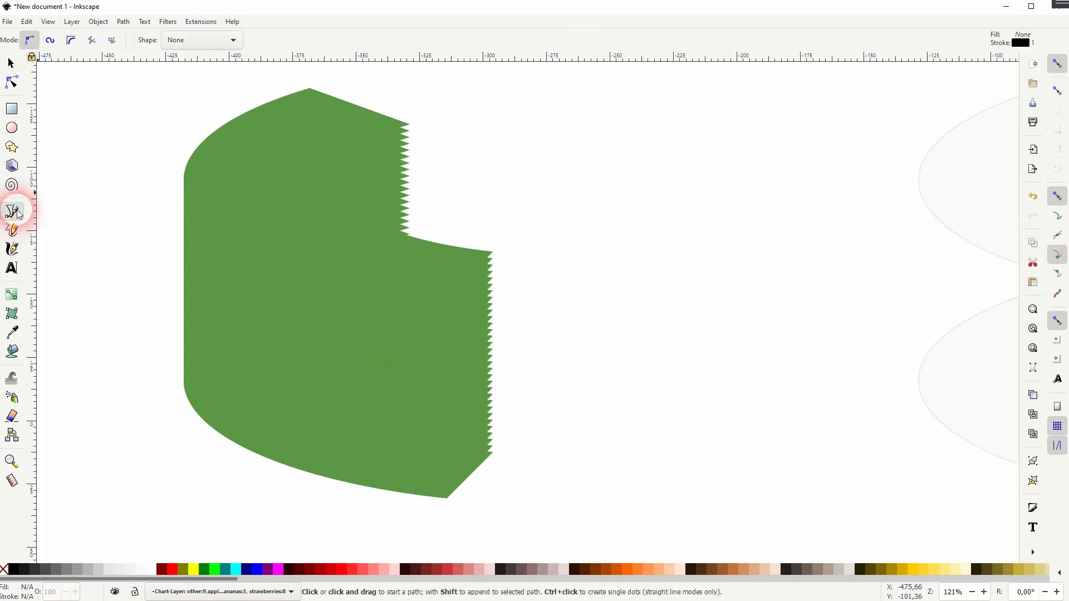
pyautogui.moveTo(409, 126)
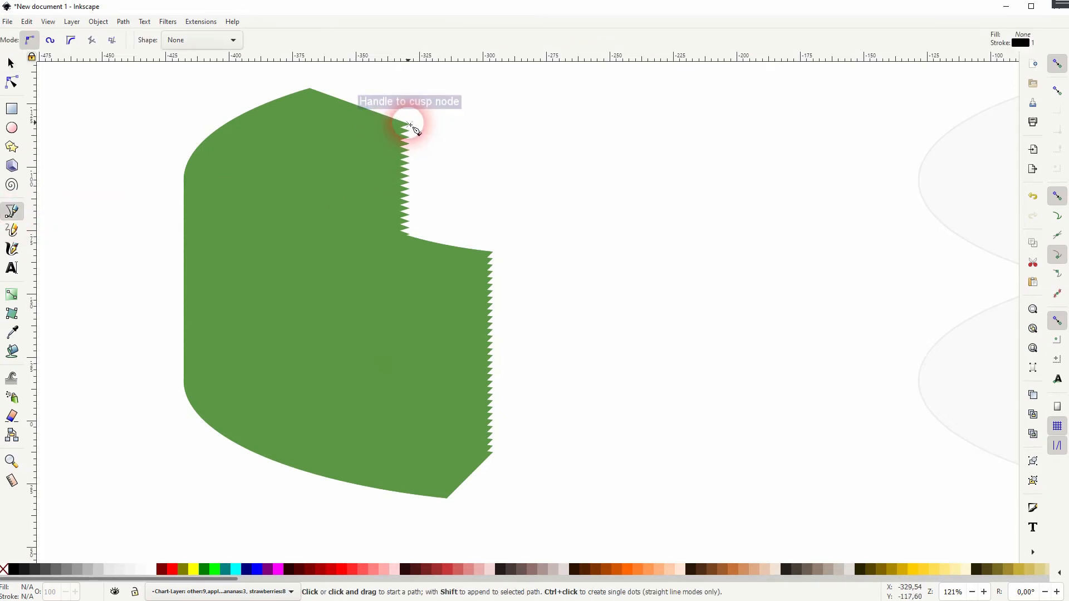
pyautogui.click(409, 126)
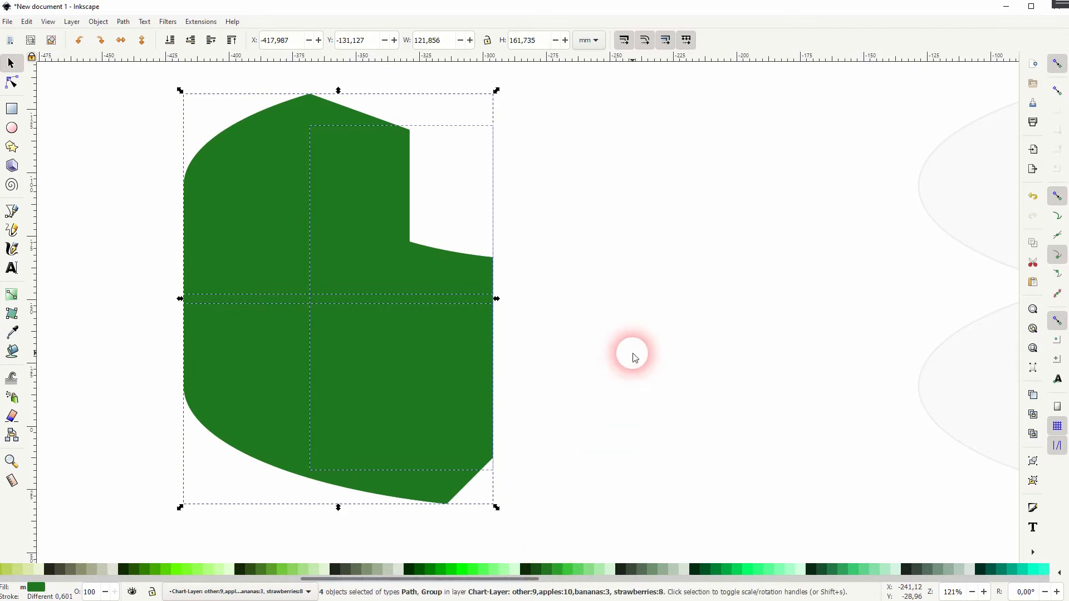
pyautogui.click(313, 94)
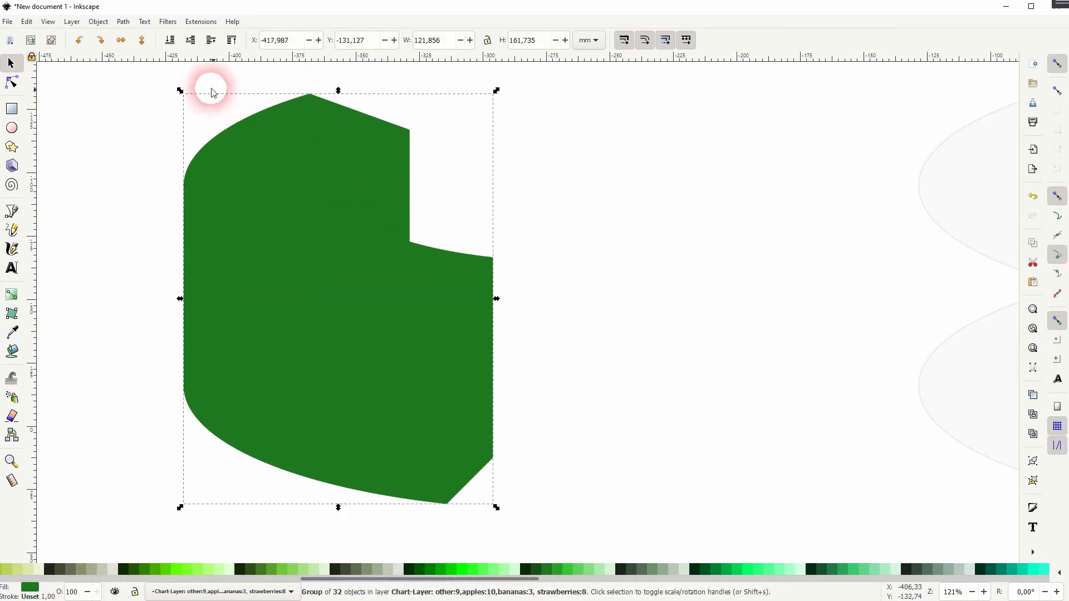
pyautogui.click(97, 21)
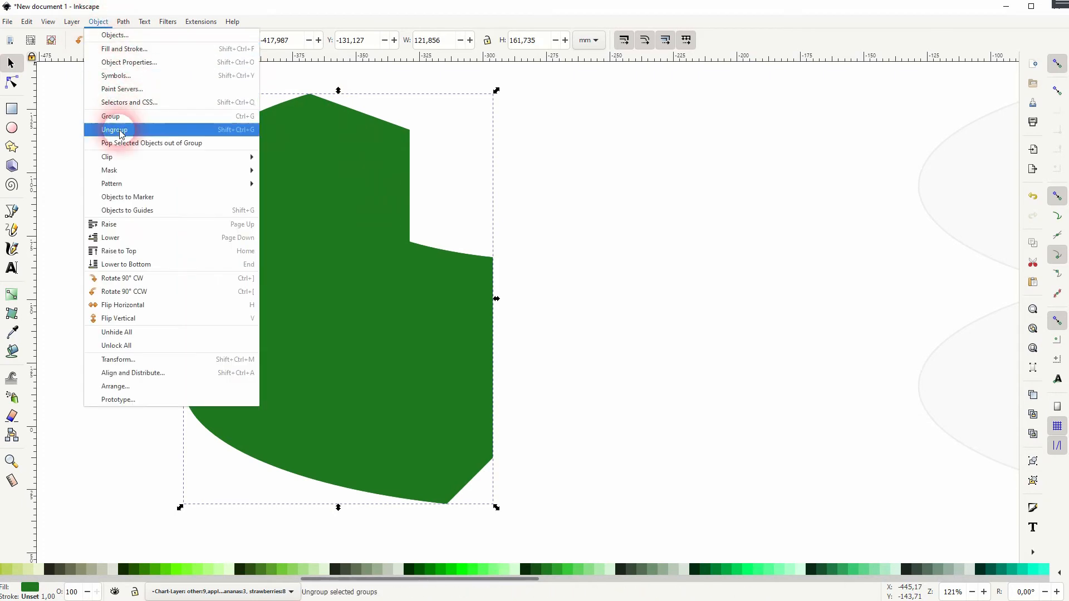
pyautogui.click(115, 130)
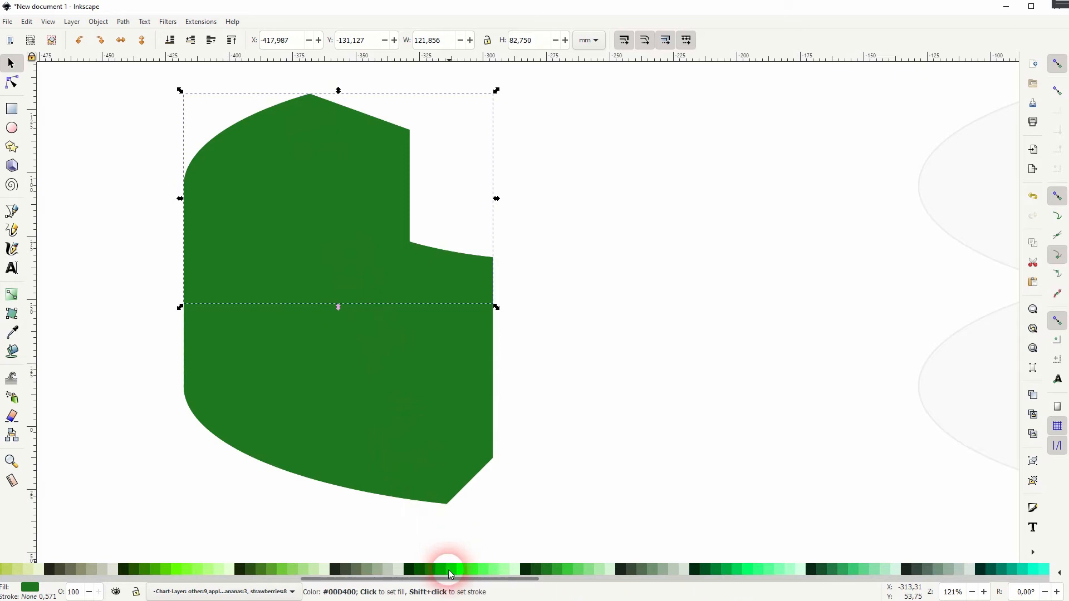
pyautogui.click(231, 40)
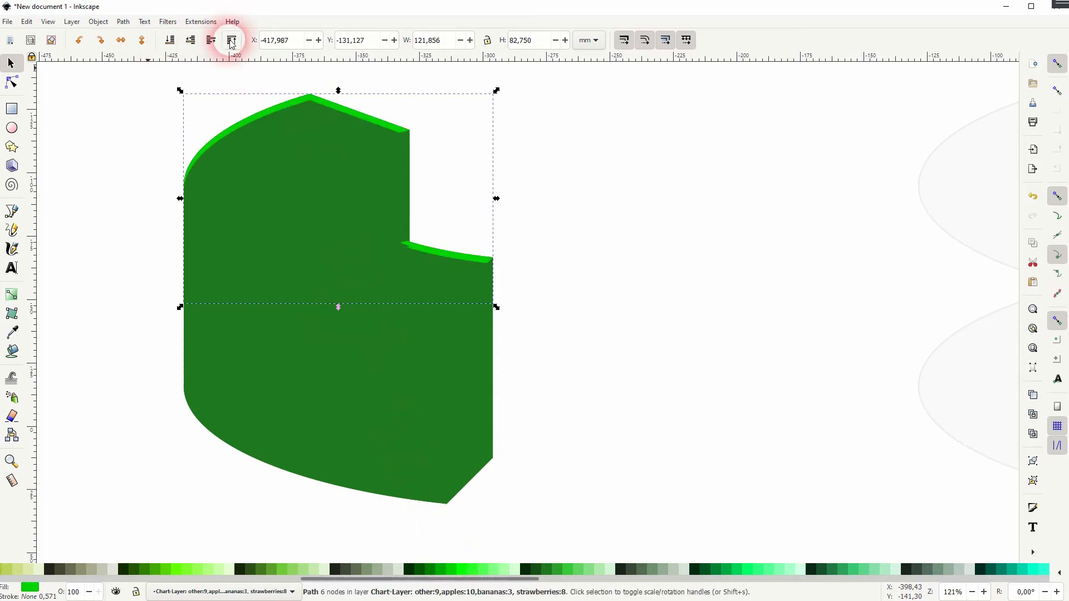
pyautogui.click(467, 570)
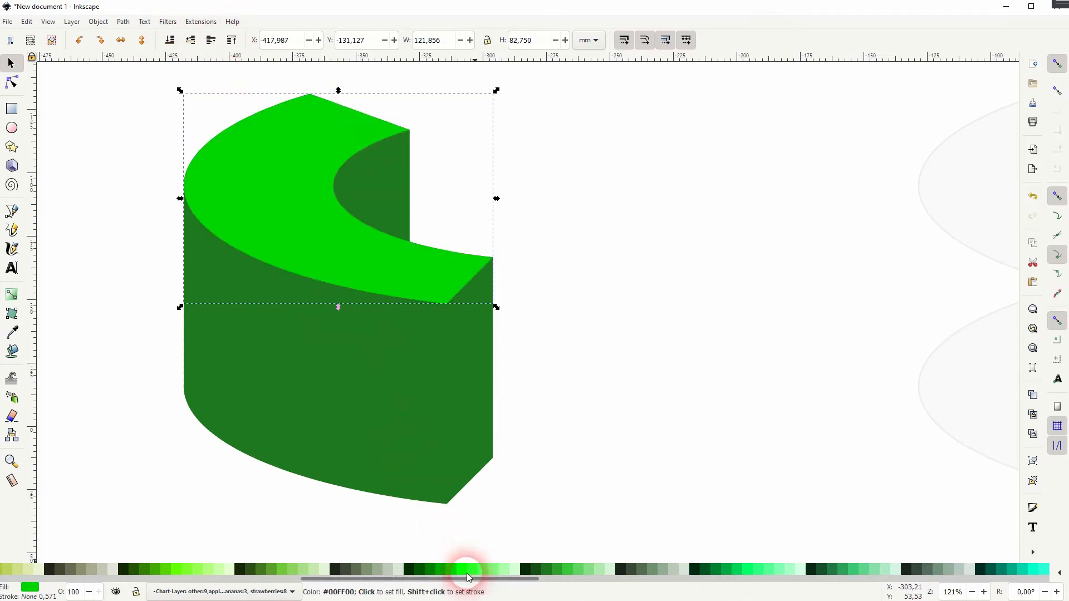
pyautogui.click(467, 570)
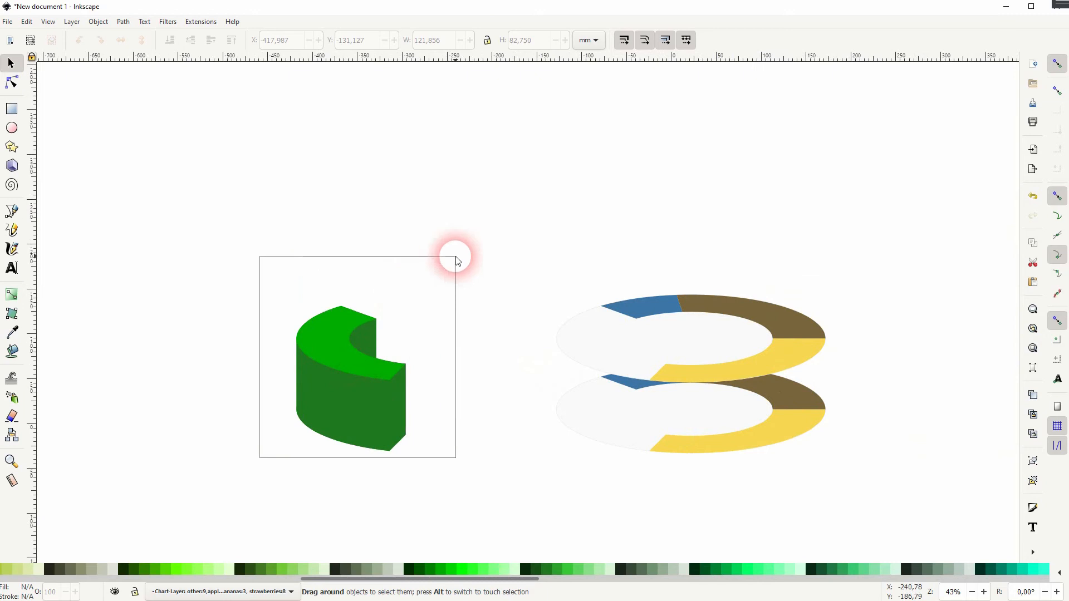
# - Move both blue segments left, interpolate them with 30 steps, and trace the block's outline
pyautogui.click(334, 344)
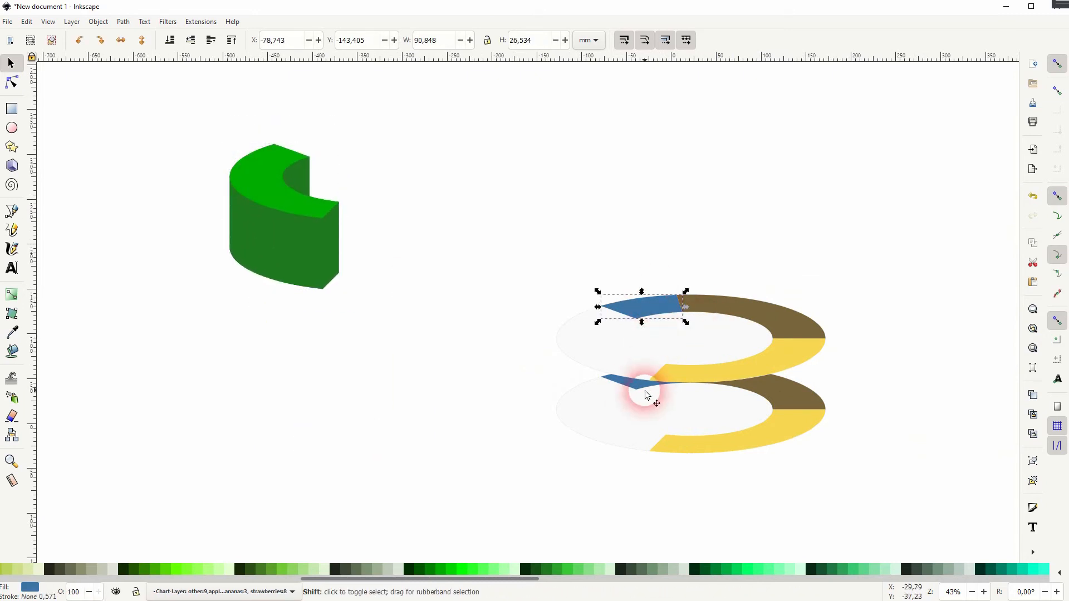
pyautogui.moveTo(644, 394); pyautogui.dragTo(417, 388)
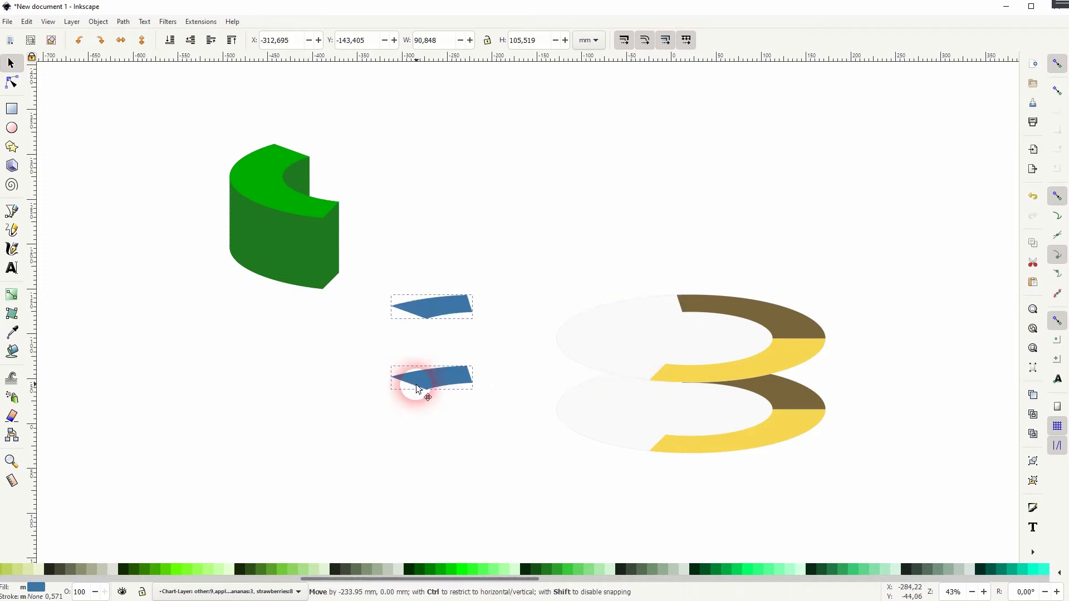
pyautogui.click(200, 21)
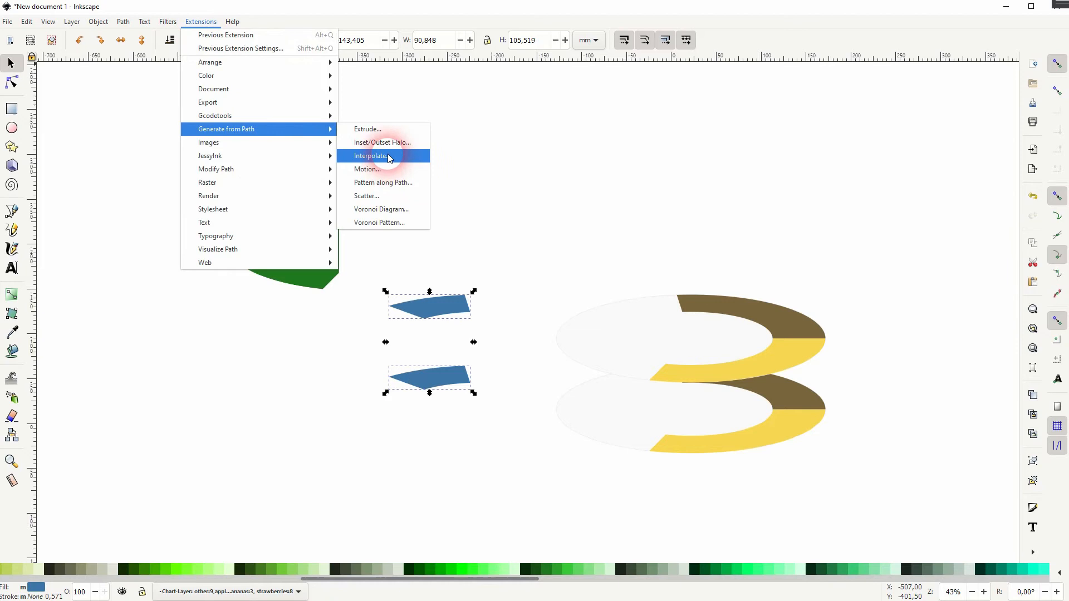
pyautogui.click(371, 155)
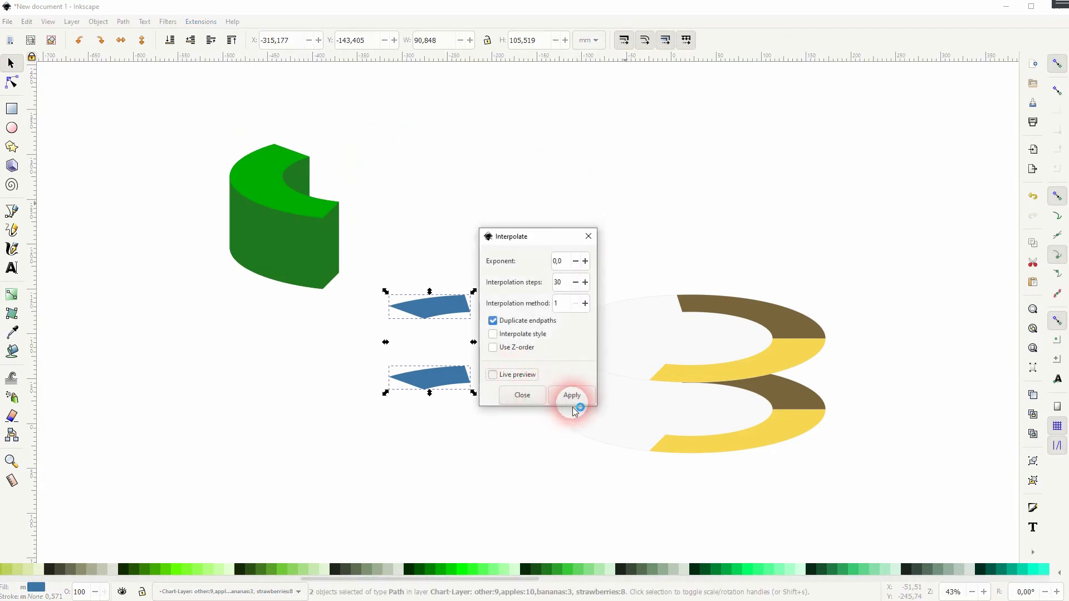
pyautogui.click(571, 395)
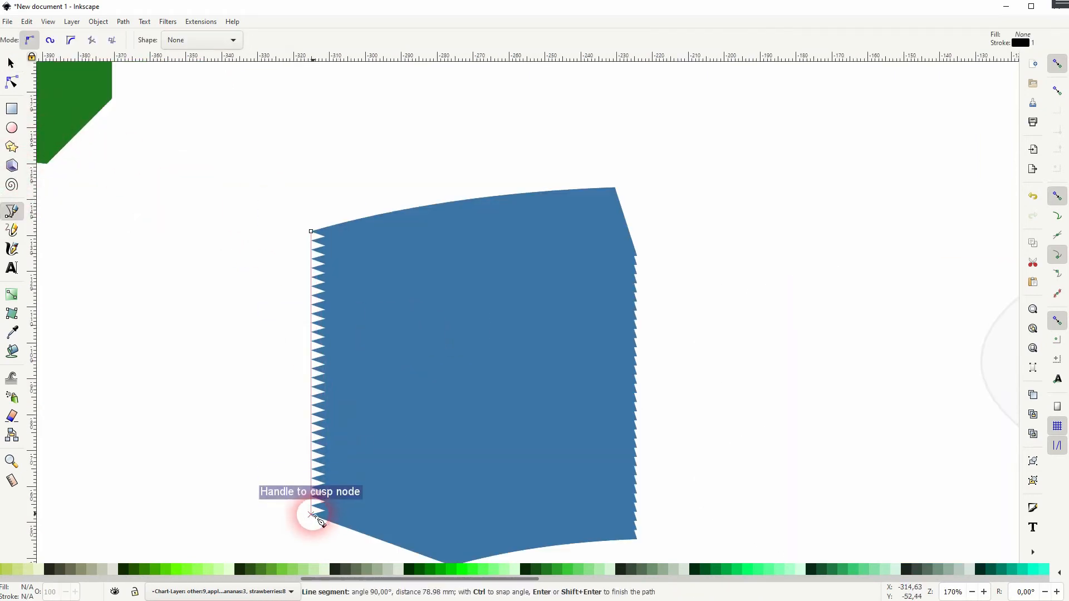
pyautogui.moveTo(313, 515); pyautogui.dragTo(638, 539)
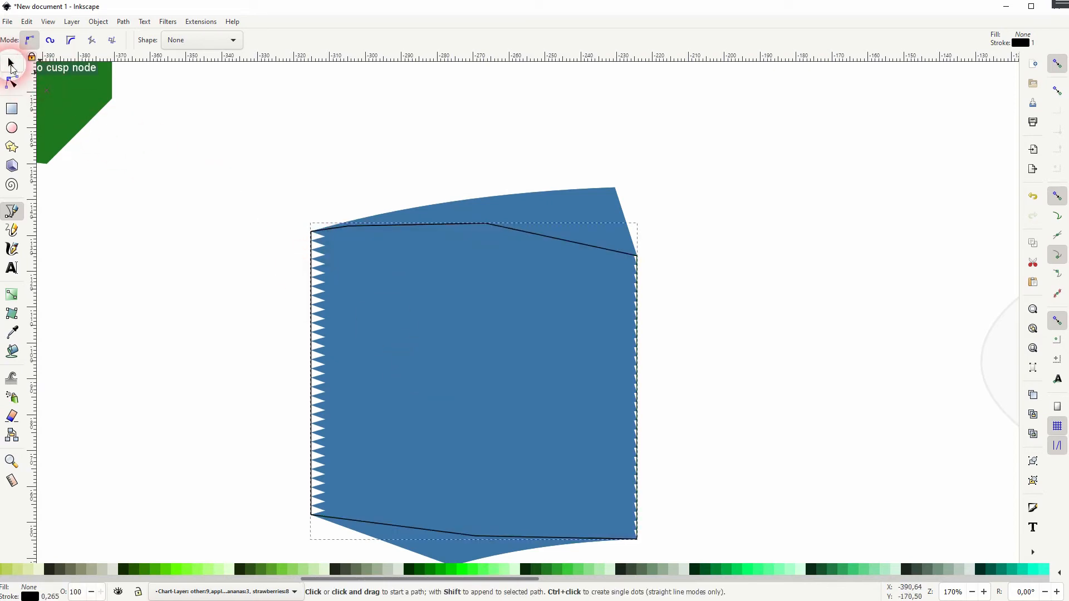
pyautogui.click(12, 62)
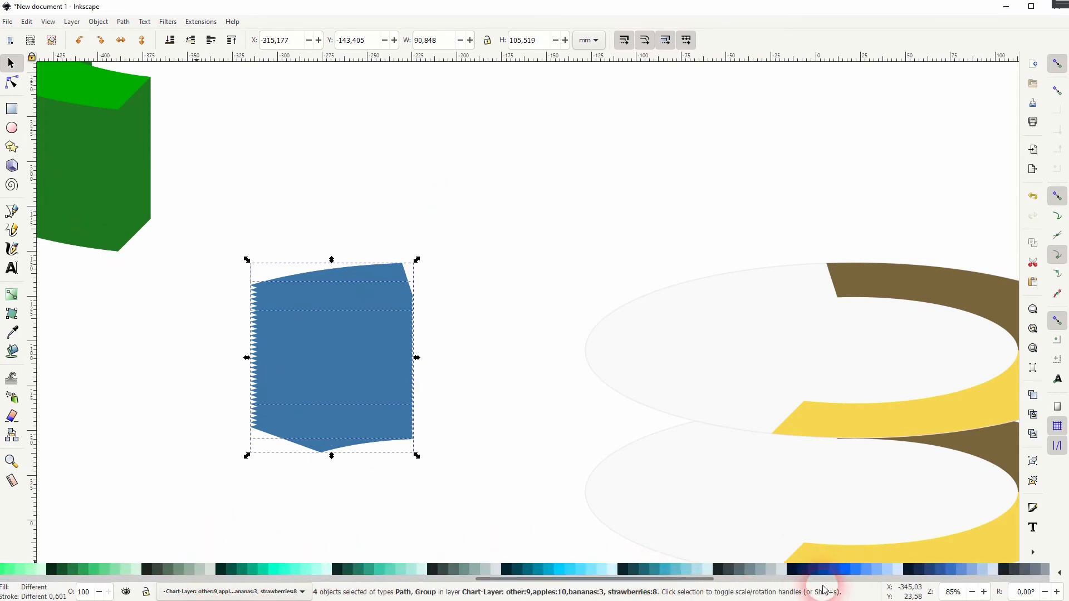
# - Fill the blue block dark blue and place it flush against the green piece
pyautogui.click(817, 569)
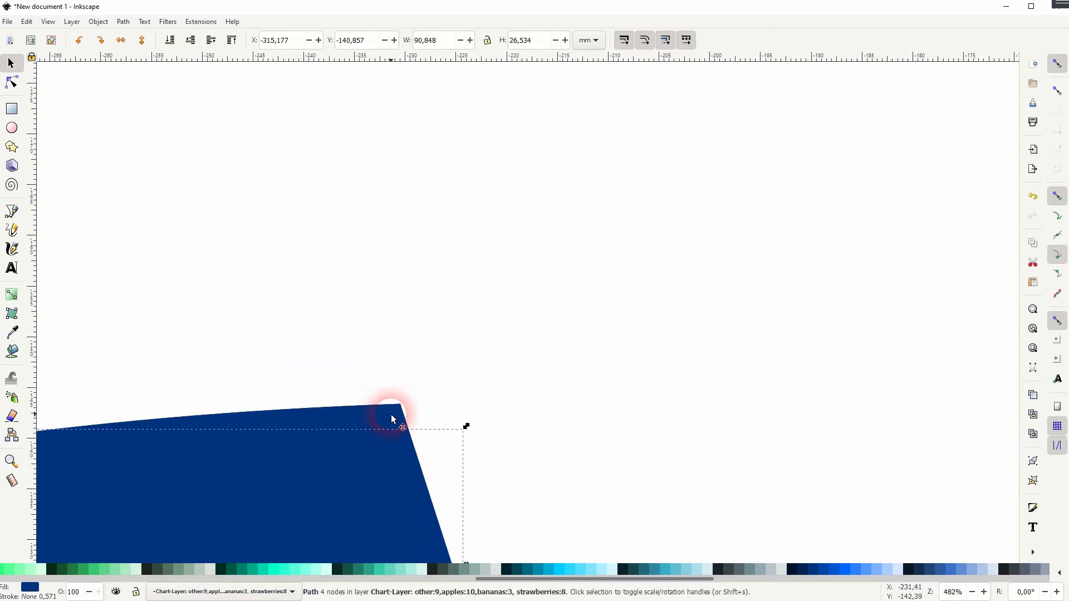
pyautogui.scroll(-3)
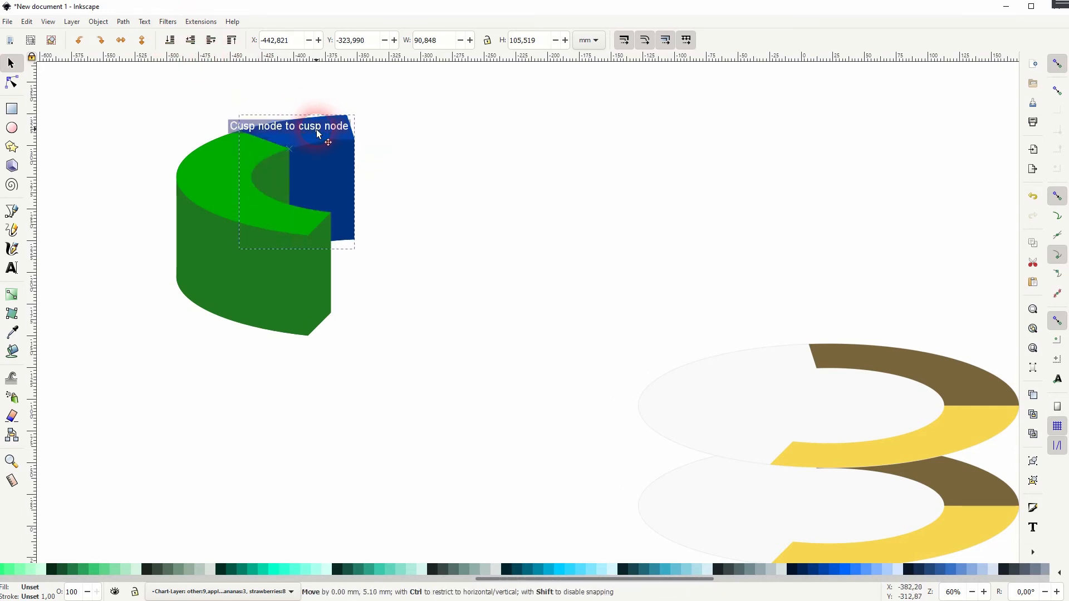
pyautogui.click(548, 294)
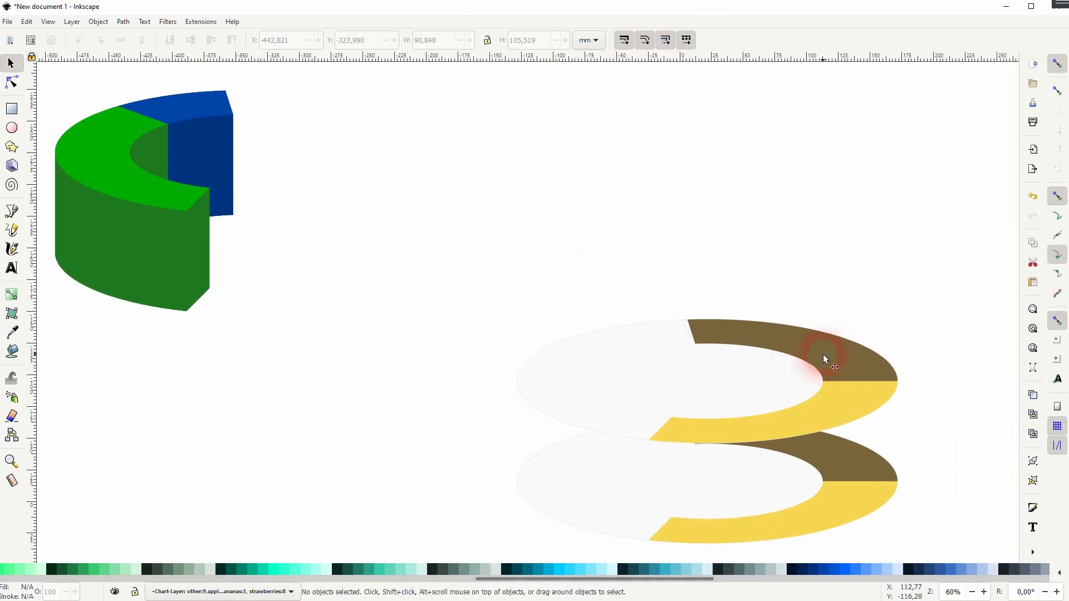
# - Move the brown arcs aside and interpolate them into a solid brown block, dismissing the warning
pyautogui.moveTo(825, 358); pyautogui.dragTo(399, 341)
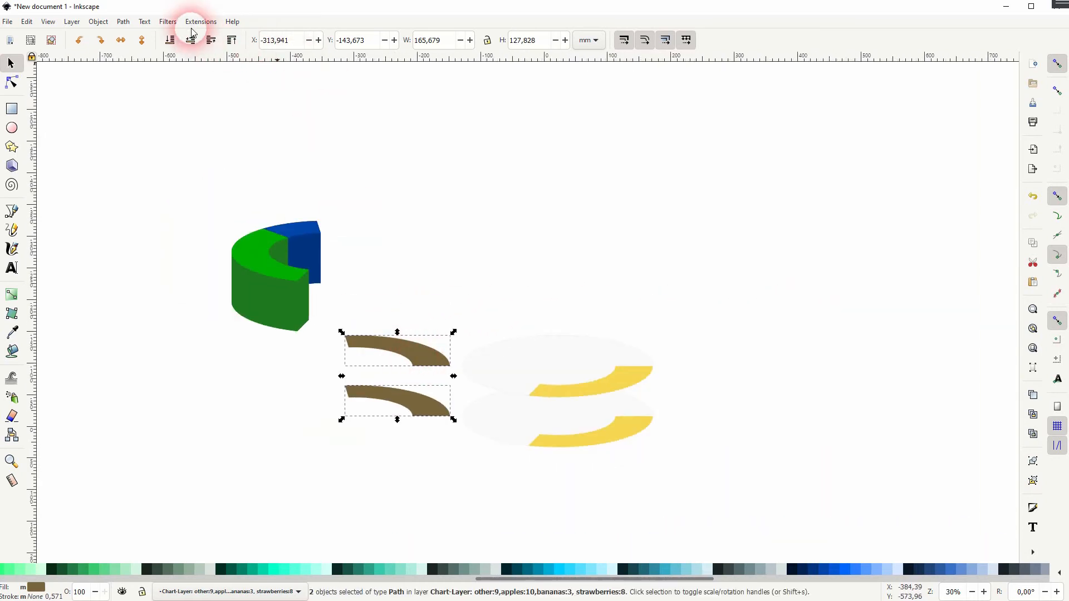
pyautogui.click(201, 21)
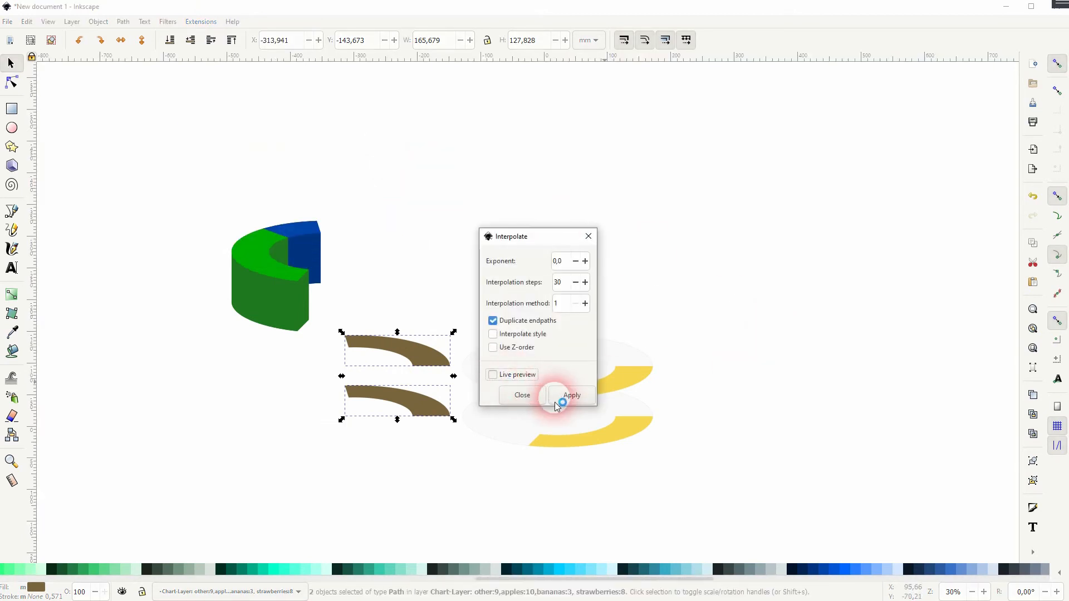
pyautogui.click(571, 395)
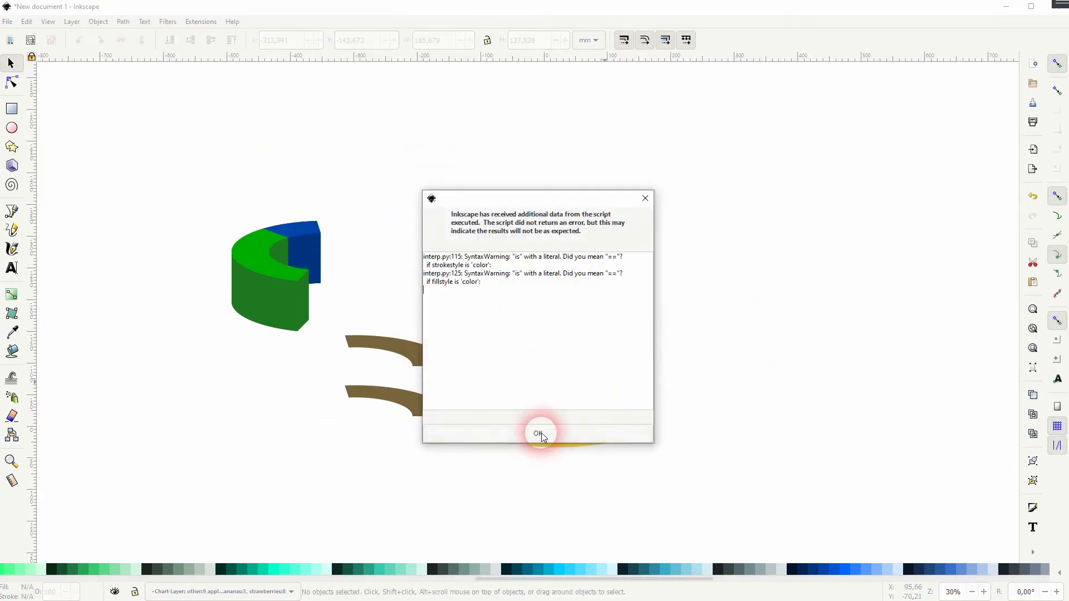
pyautogui.click(538, 434)
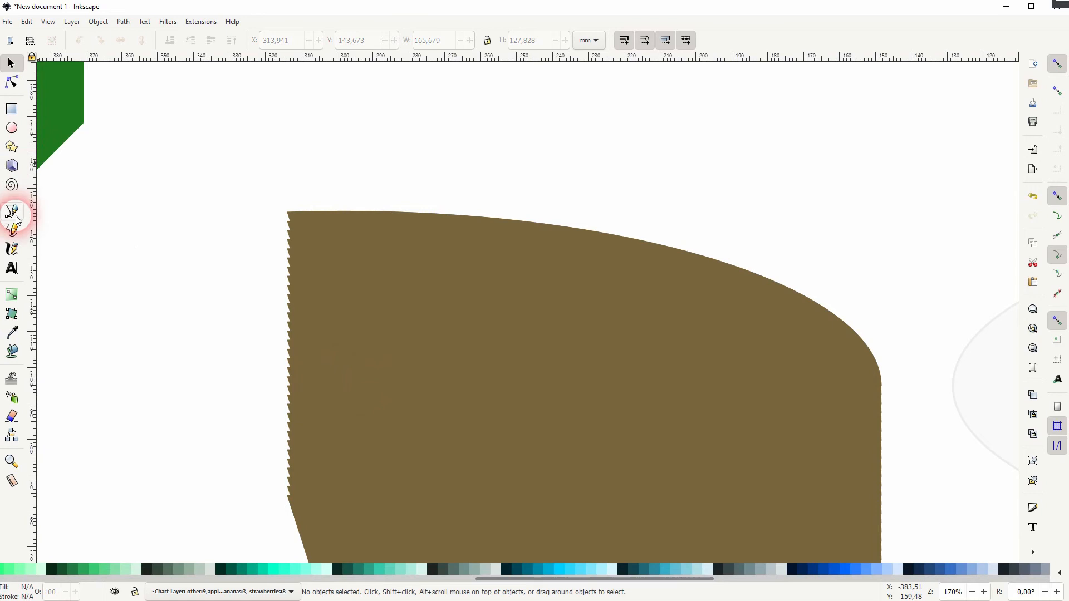
pyautogui.click(11, 211)
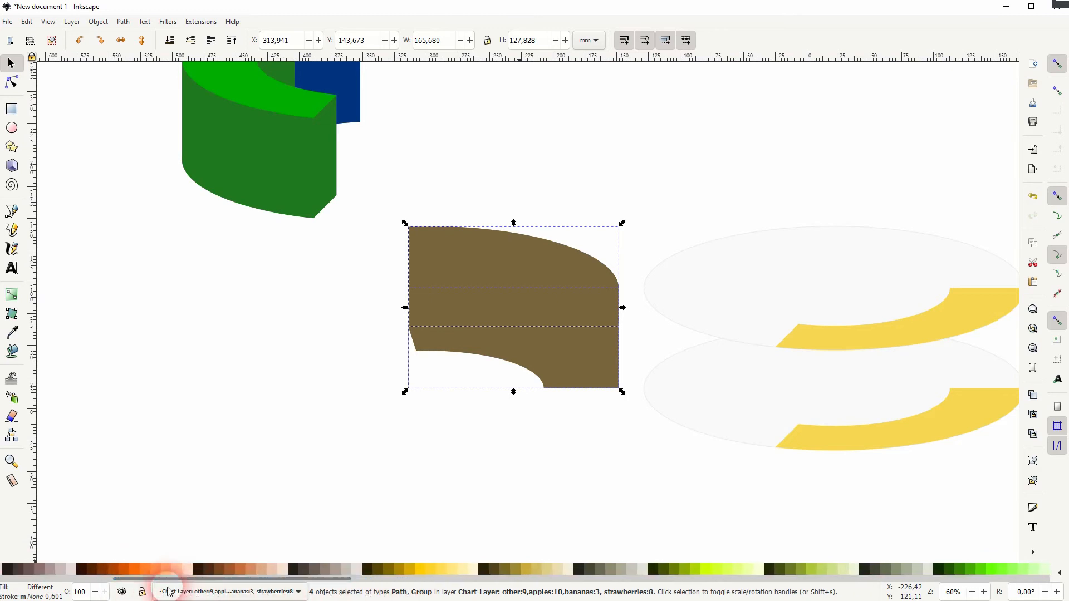
# - Darken the brown block's sides and snap the brown slice flush against the blue segment
pyautogui.click(373, 418)
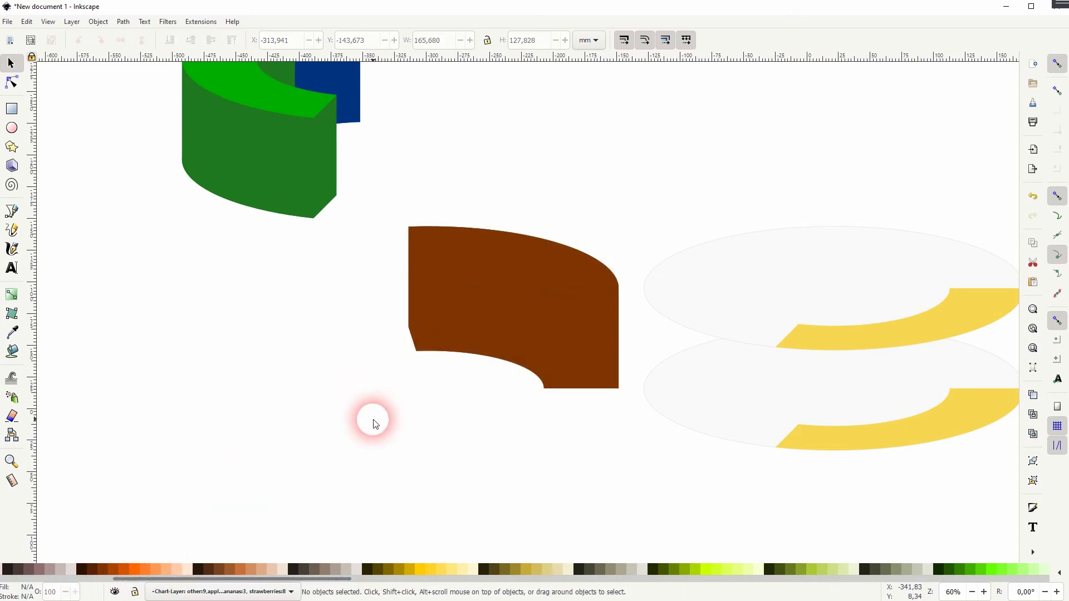
pyautogui.click(512, 307)
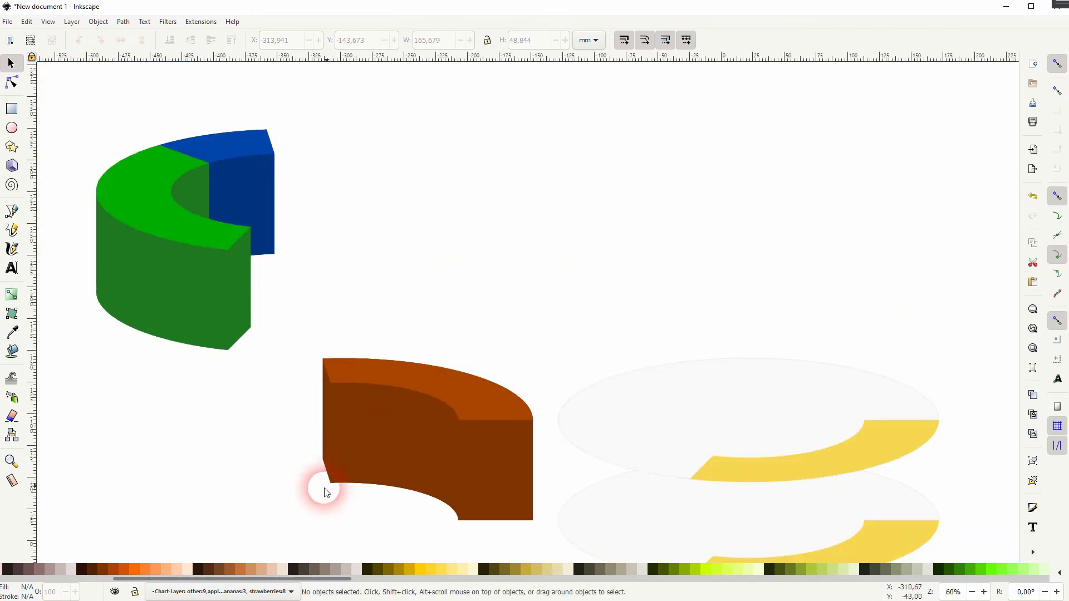
pyautogui.moveTo(325, 491); pyautogui.dragTo(373, 492)
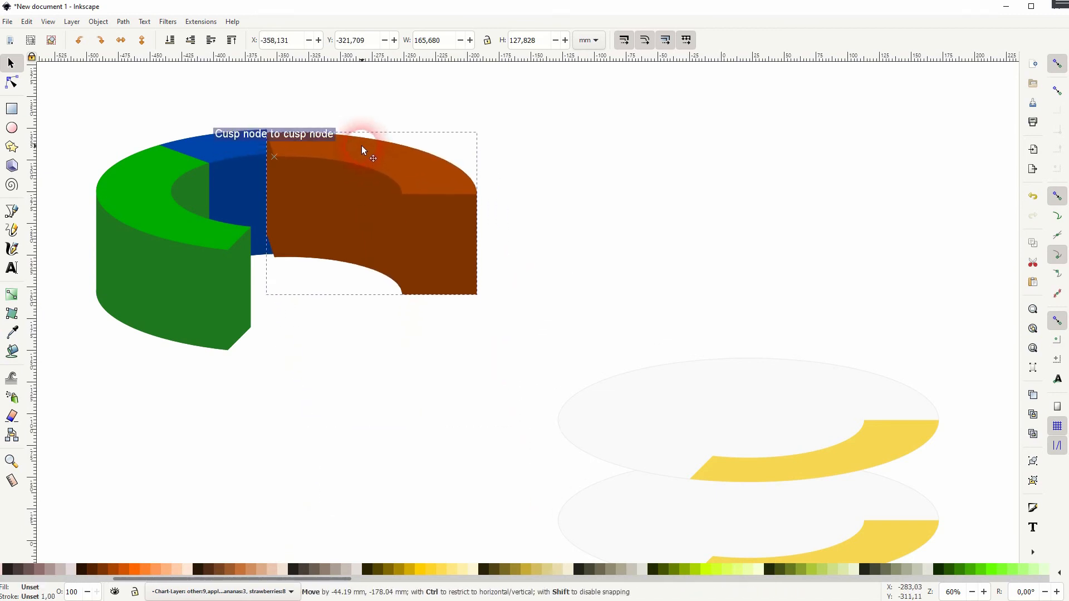
pyautogui.moveTo(371, 149); pyautogui.dragTo(303, 136)
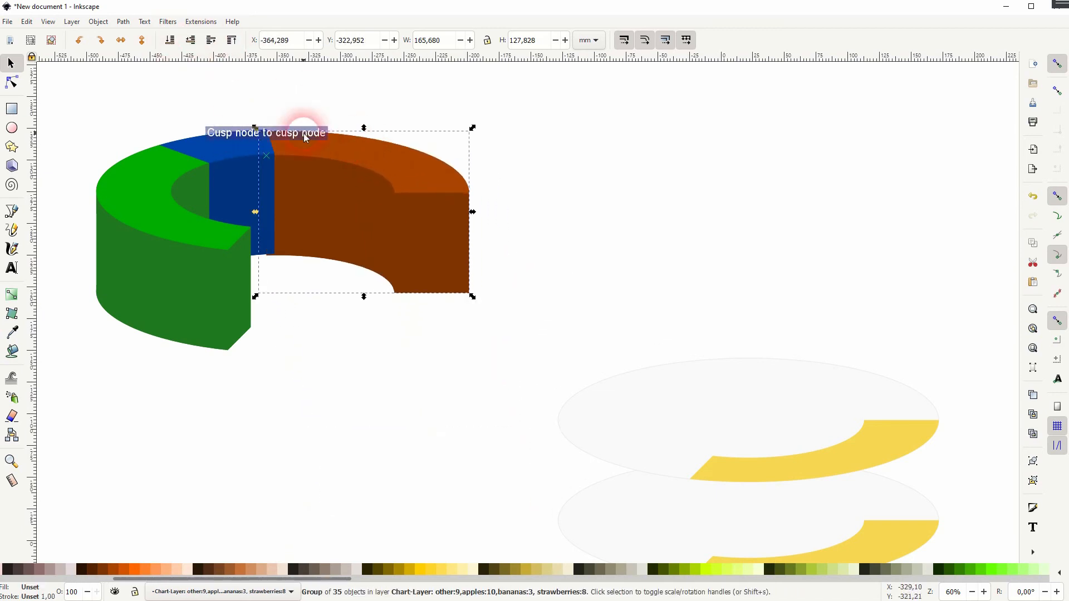
pyautogui.moveTo(304, 135); pyautogui.dragTo(341, 152)
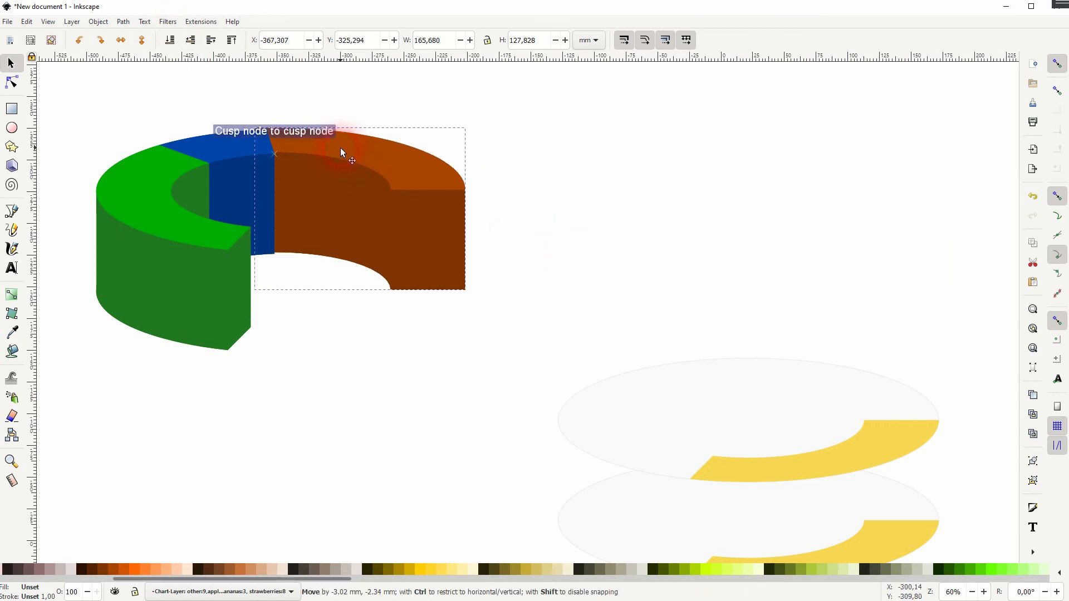
pyautogui.moveTo(341, 152); pyautogui.dragTo(347, 155)
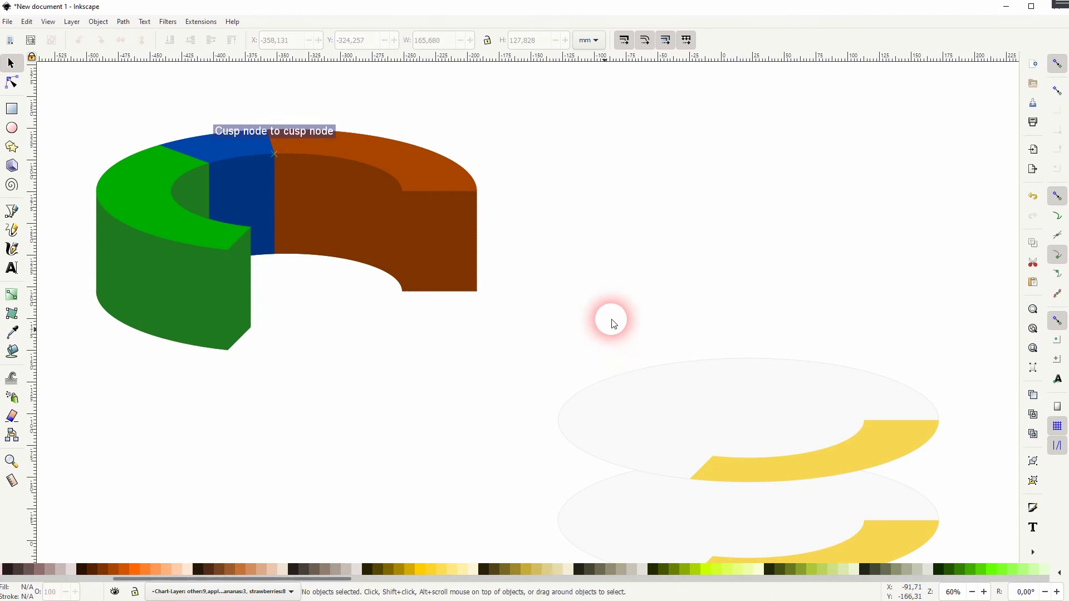
# - Move the yellow arcs aside, interpolate them into a solid block, and start a patch over its jagged edge
pyautogui.click(760, 459)
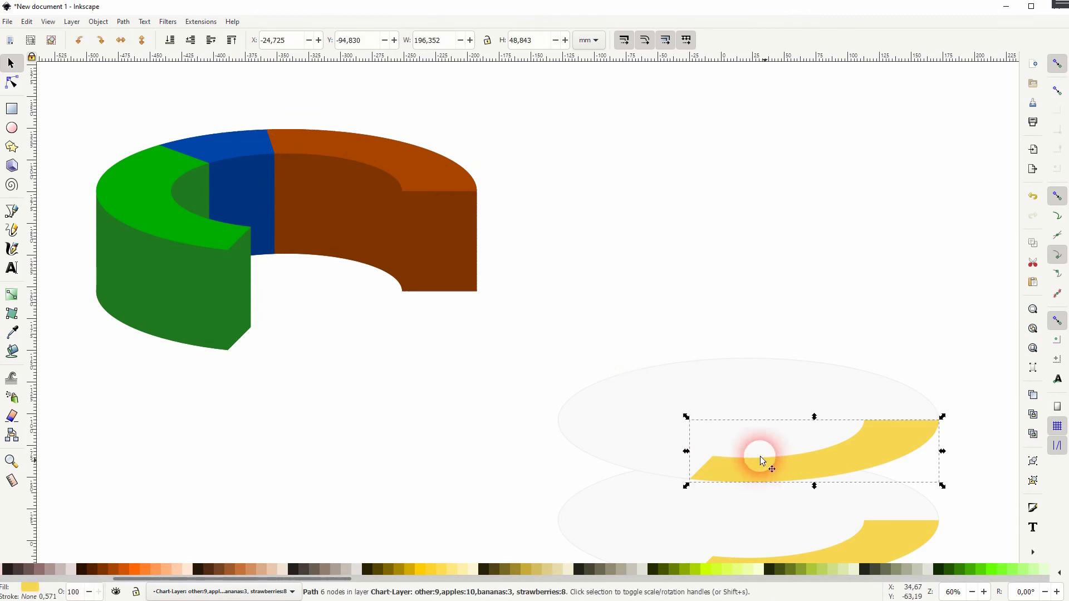
pyautogui.moveTo(759, 454); pyautogui.dragTo(339, 475)
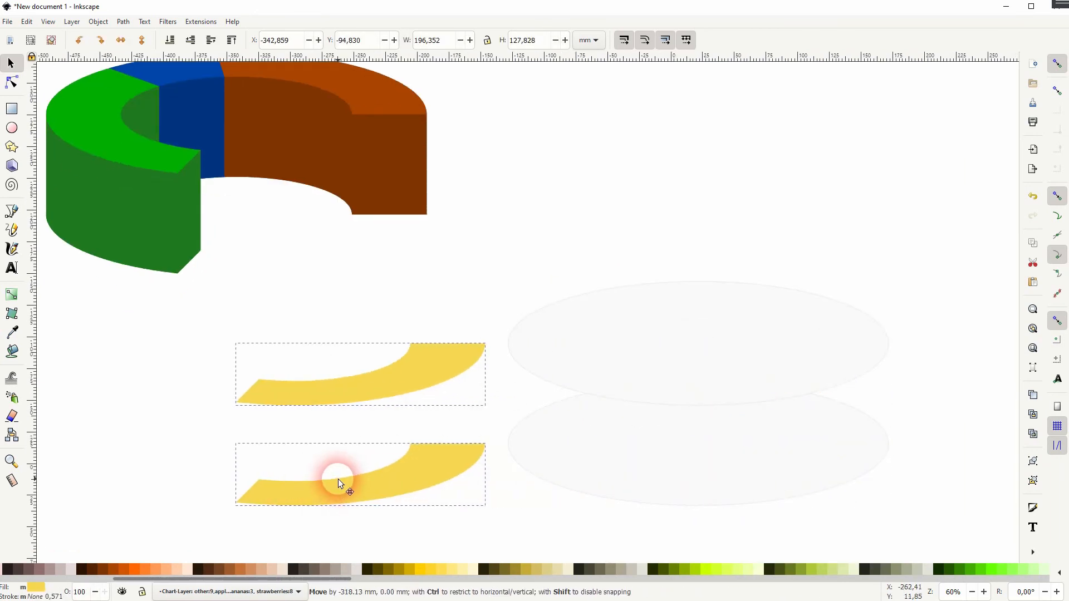
pyautogui.click(200, 21)
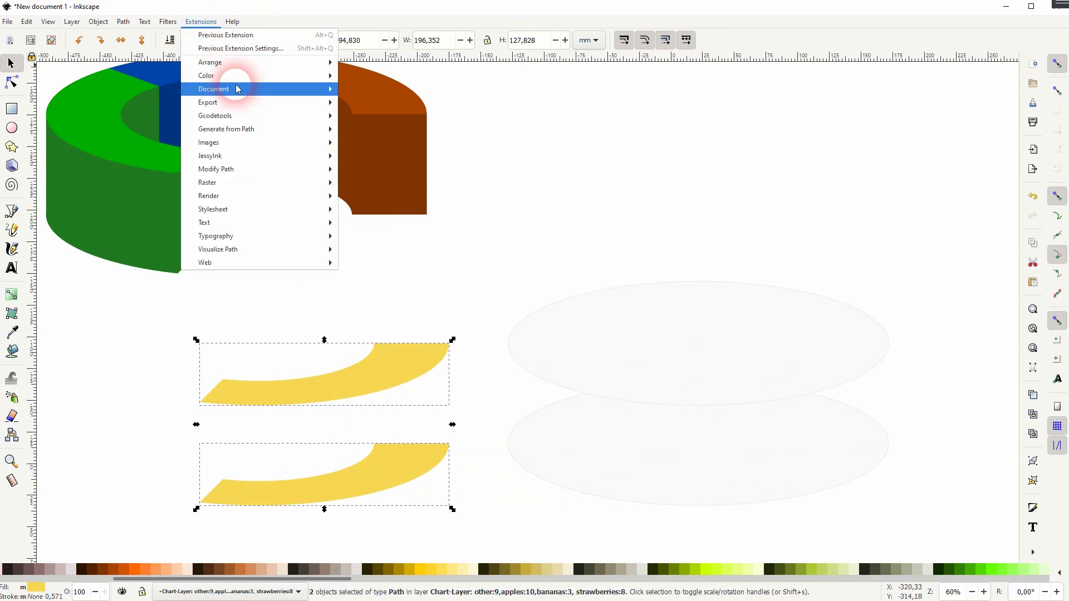
pyautogui.click(226, 129)
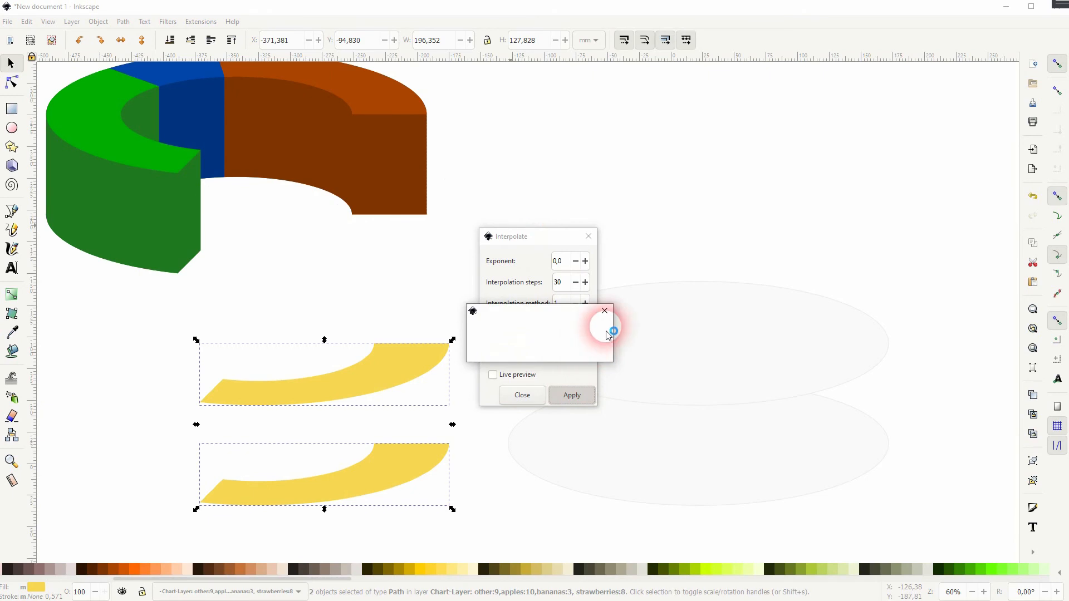
pyautogui.click(572, 395)
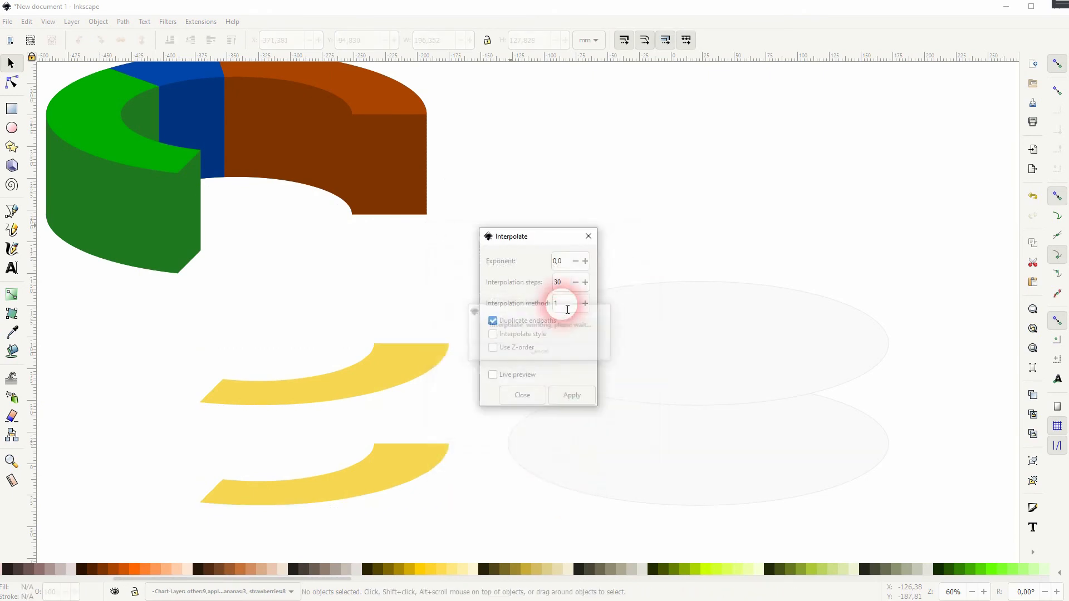
pyautogui.click(571, 395)
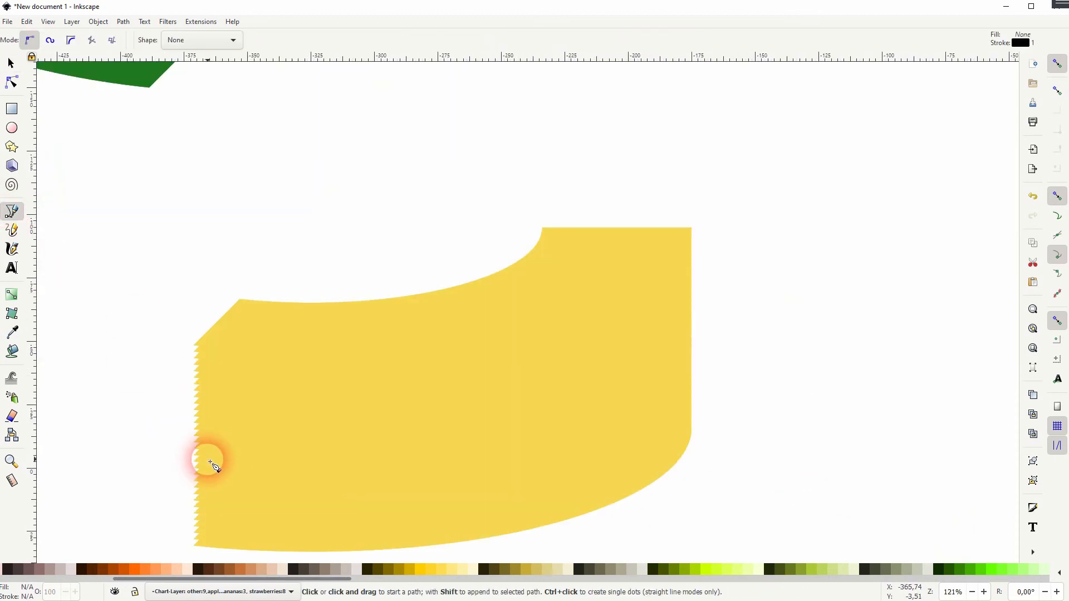
pyautogui.click(215, 467)
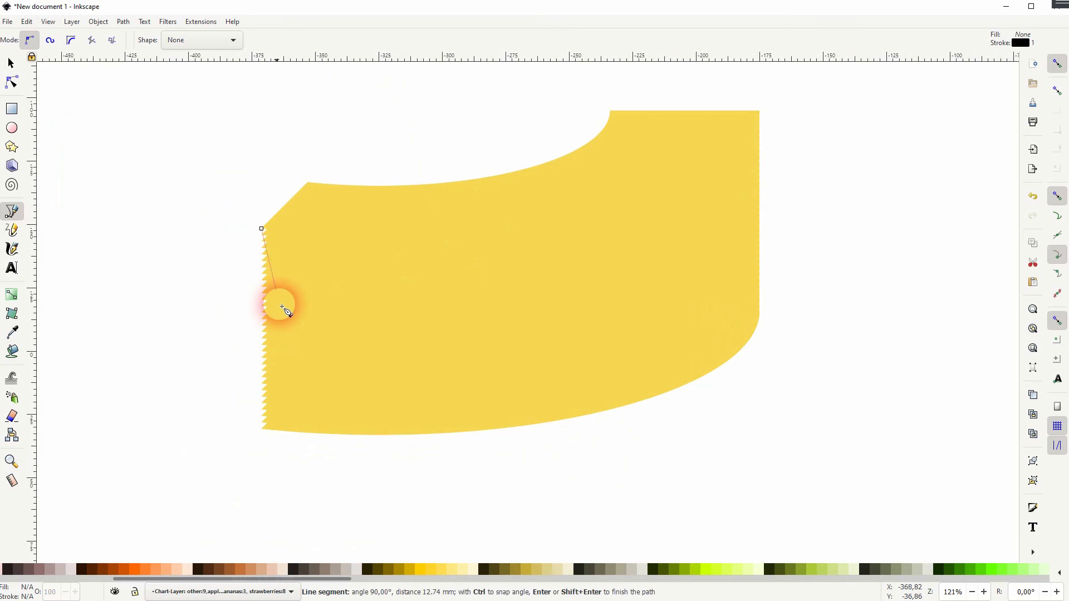
pyautogui.moveTo(739, 306)
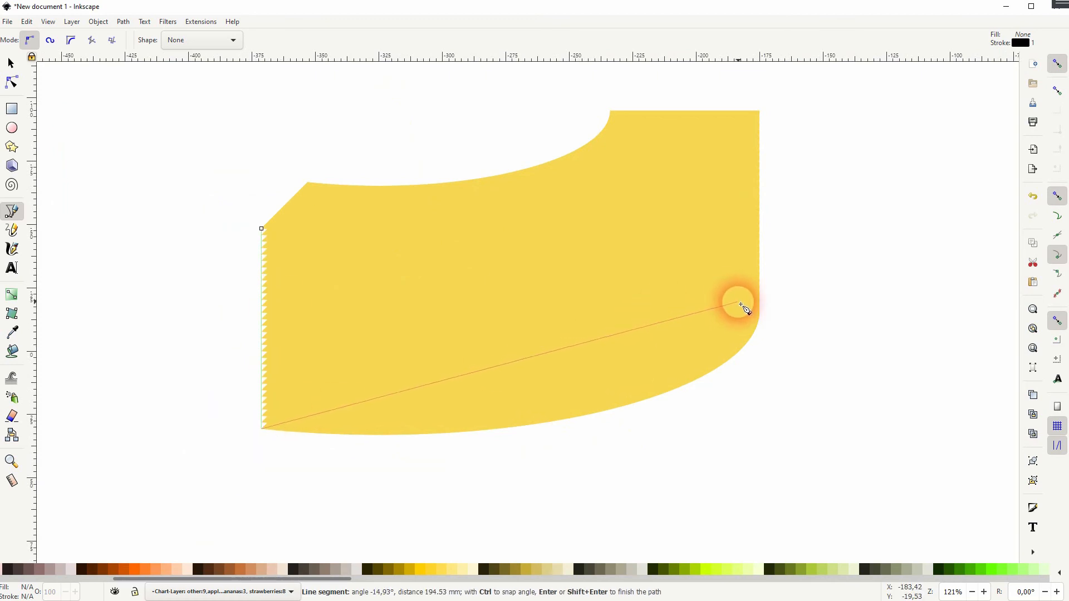
pyautogui.moveTo(758, 113)
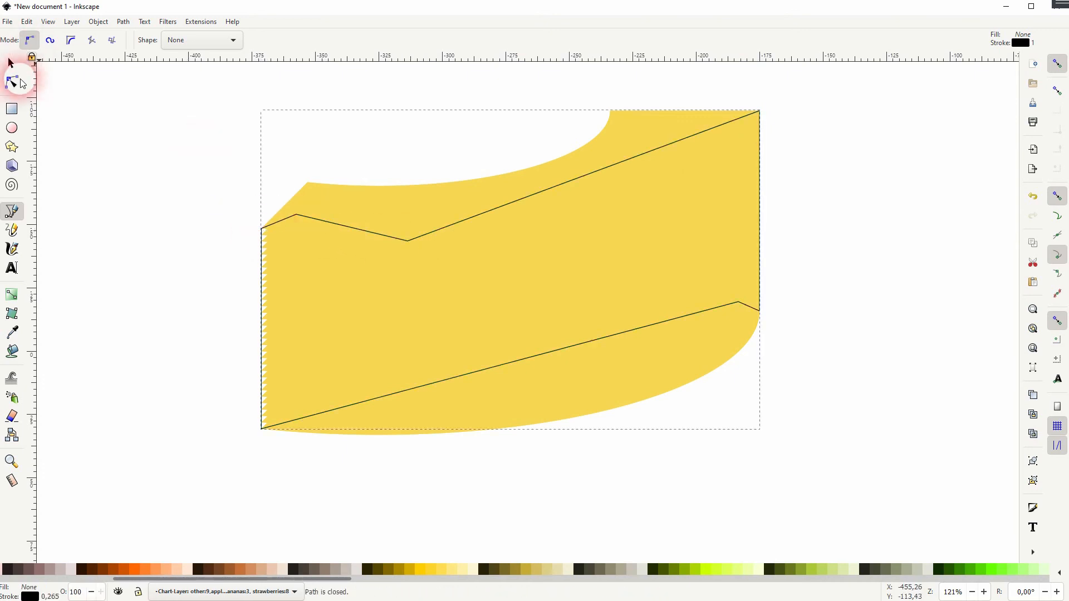
pyautogui.click(11, 63)
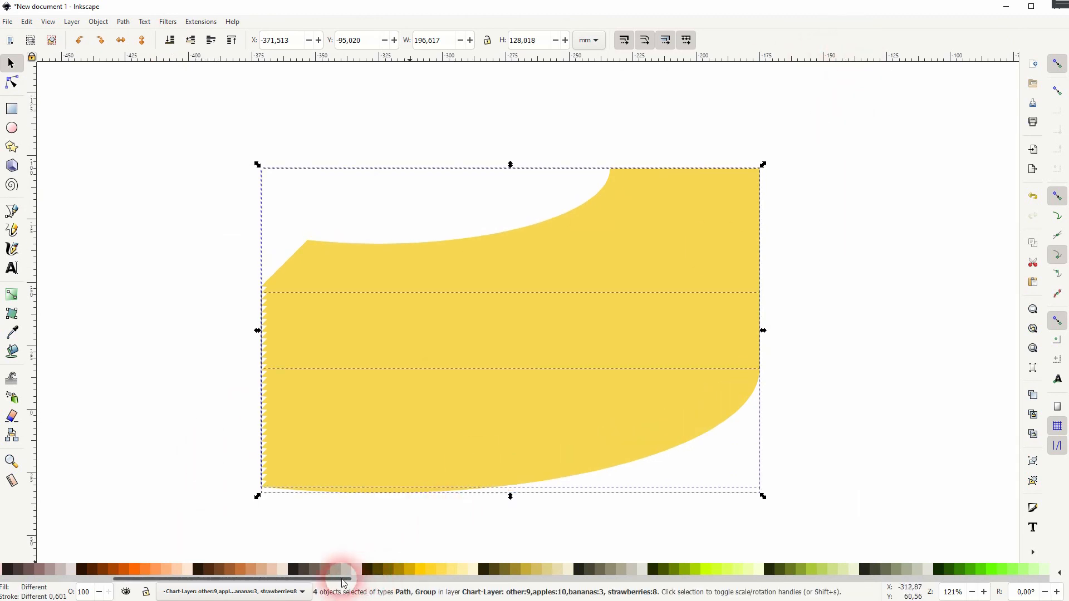
# - Give the yellow block a darker gold fill and select its lighter top face
pyautogui.click(329, 569)
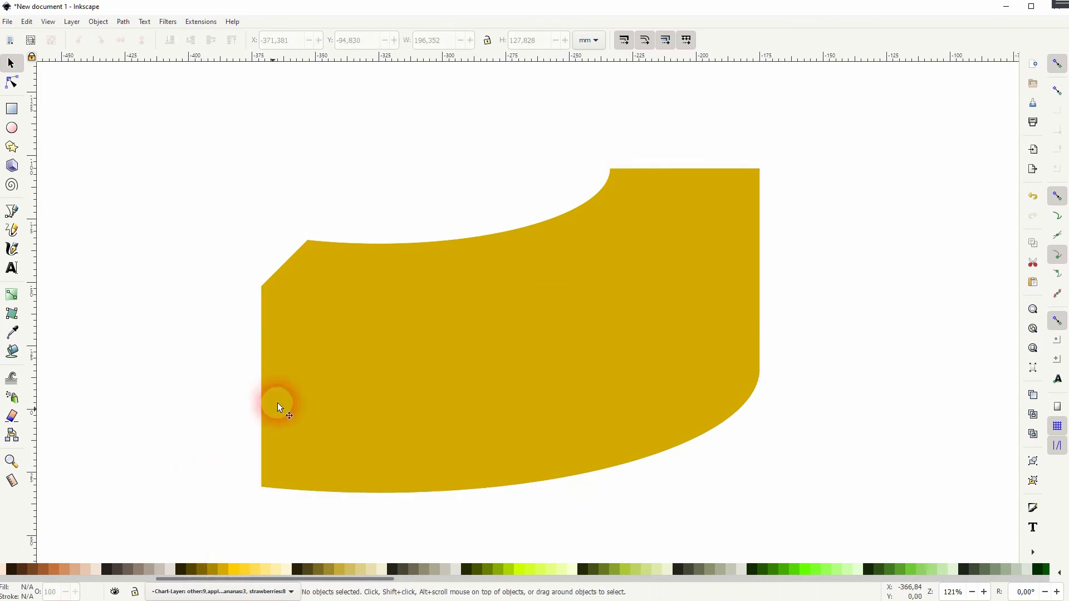
pyautogui.click(279, 407)
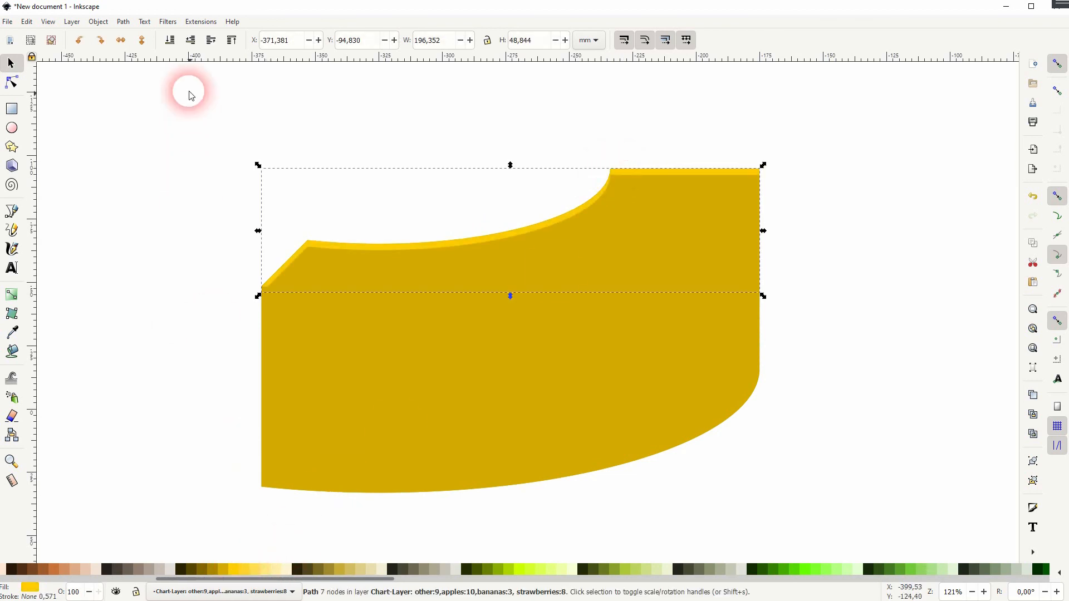
pyautogui.scroll(-3)
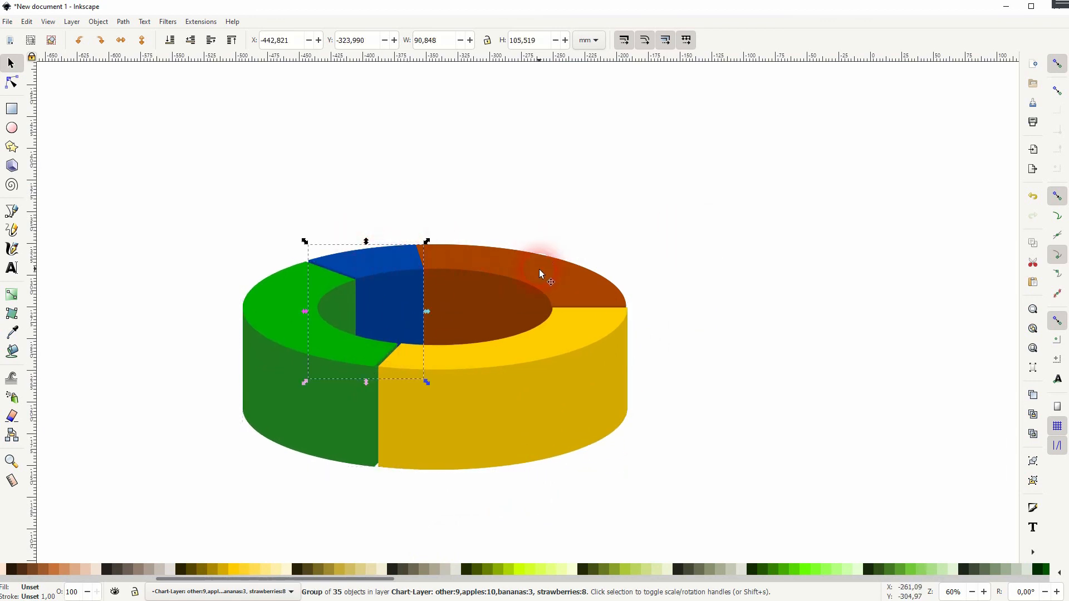
# - Nudge the brown, yellow and green slices apart to leave small gaps
pyautogui.moveTo(538, 273); pyautogui.dragTo(569, 246)
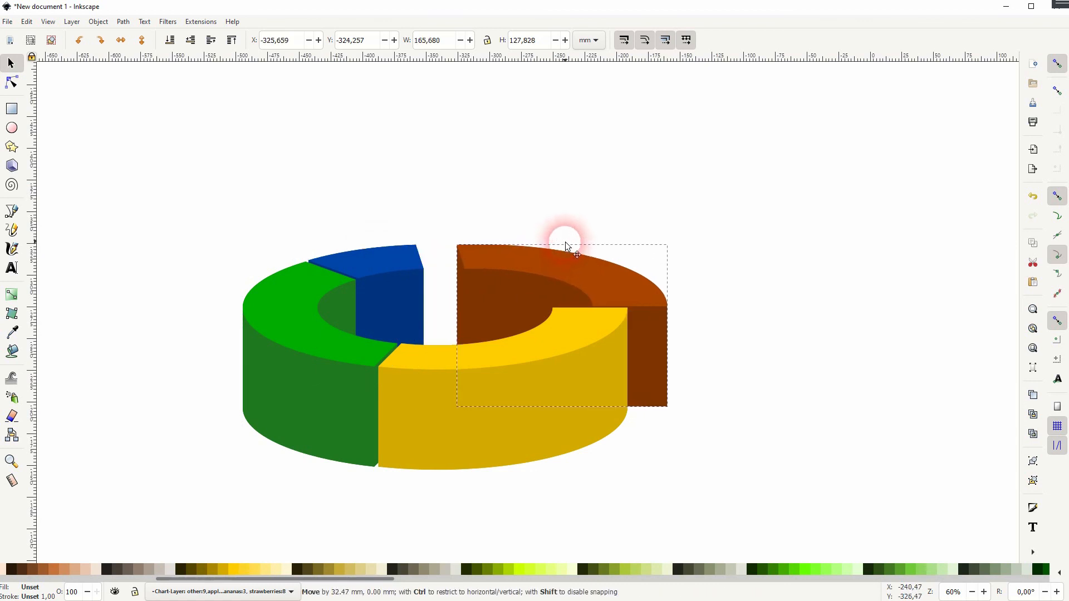
pyautogui.moveTo(566, 245); pyautogui.dragTo(545, 246)
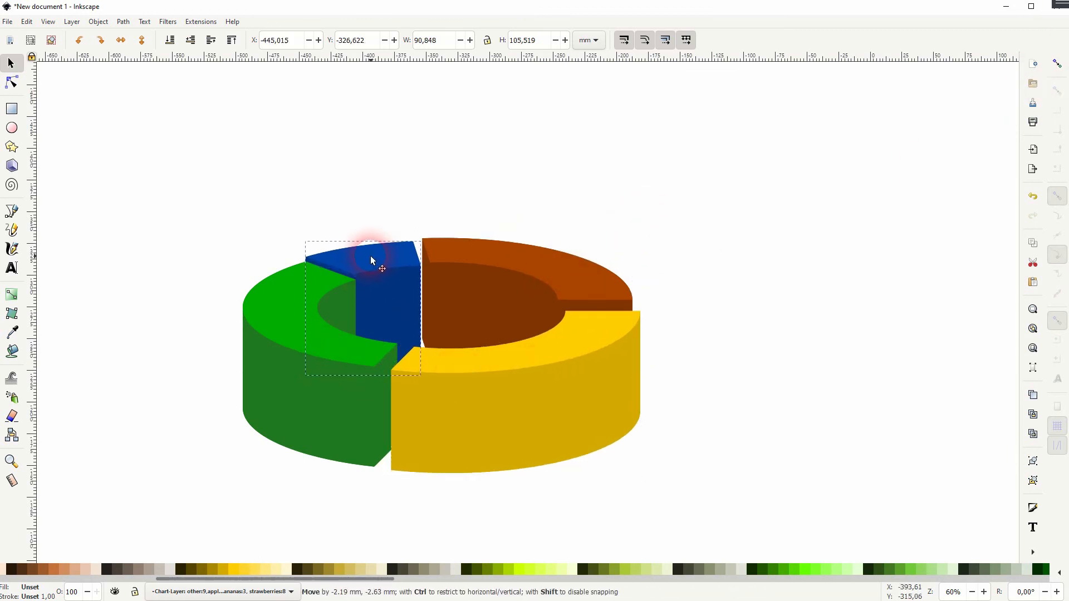
pyautogui.moveTo(372, 263); pyautogui.dragTo(280, 324)
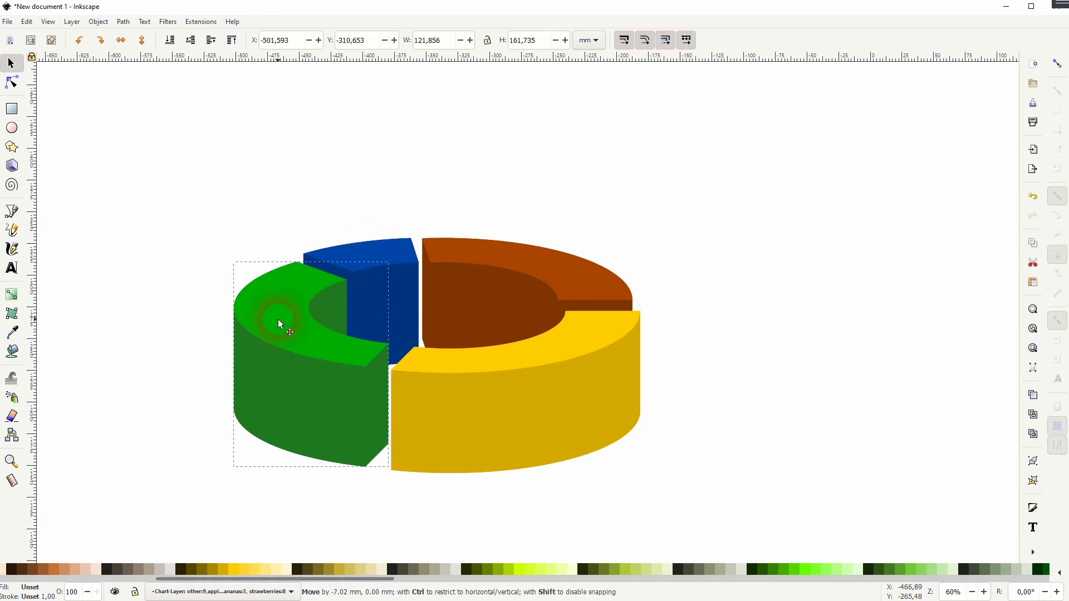